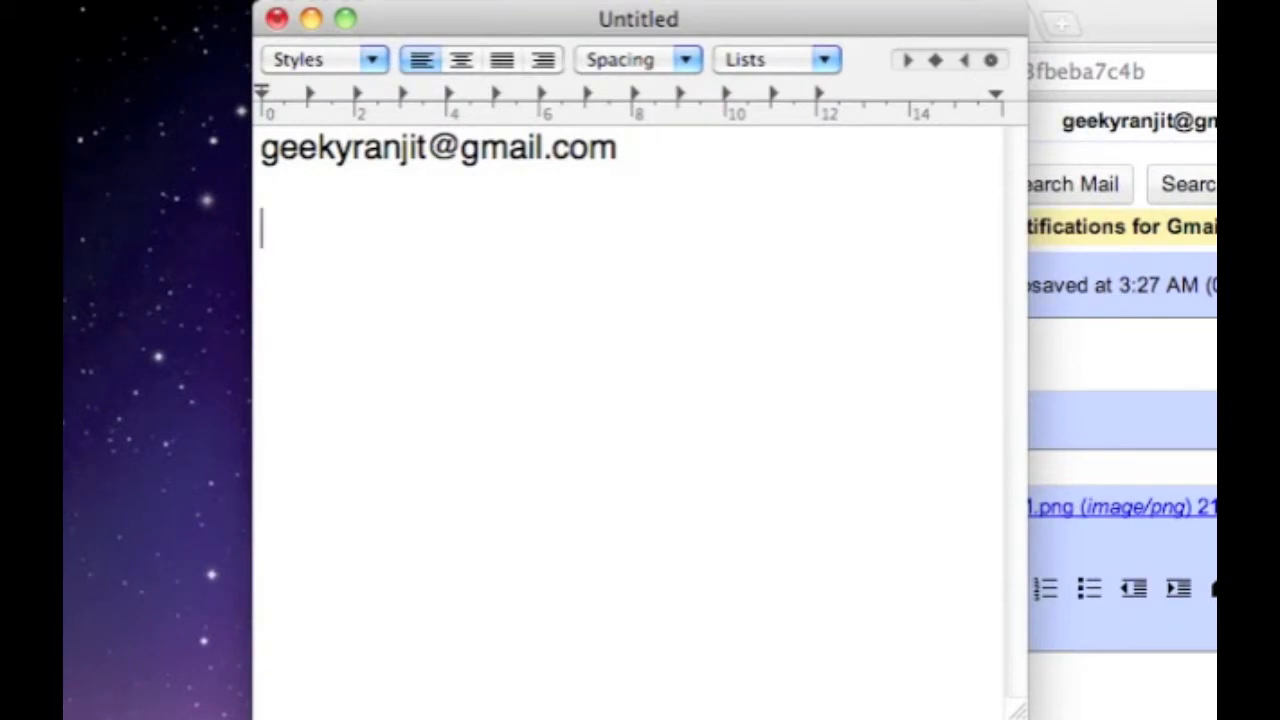
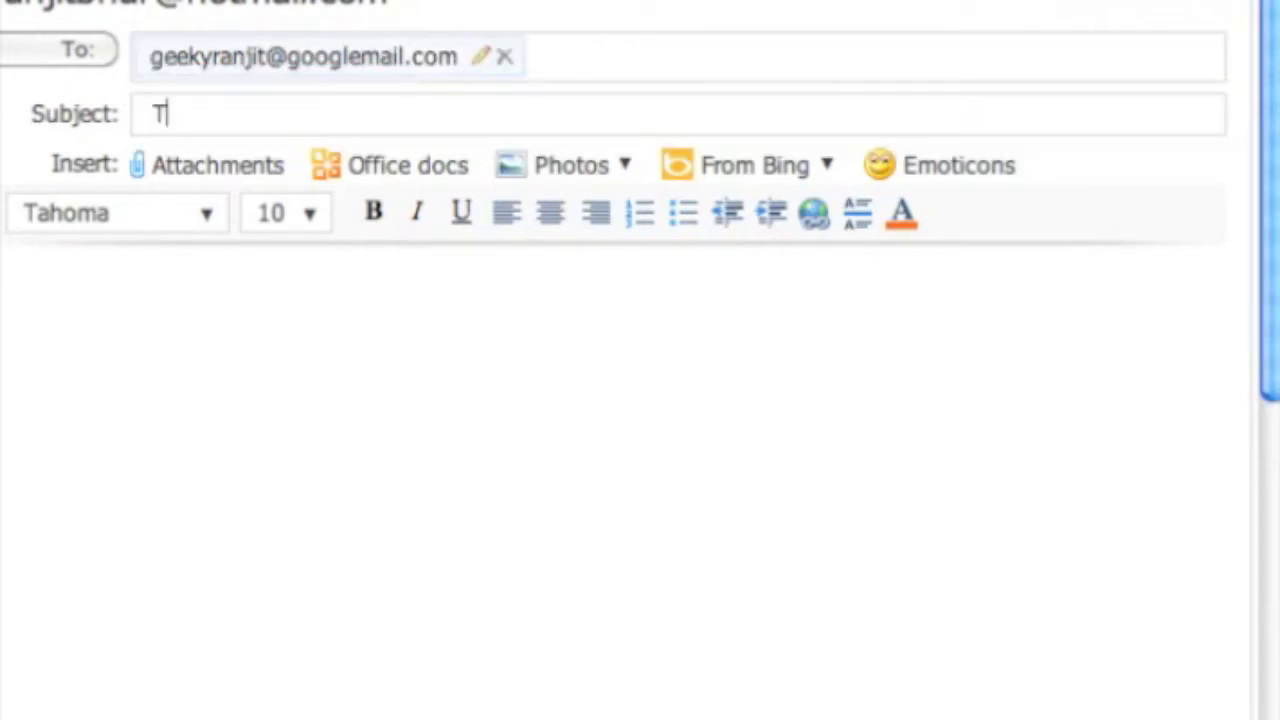
Step: Give it the subject 'Test from Hotmail to googlemail a/c' and send it
{"action": "type", "text": "est f"}
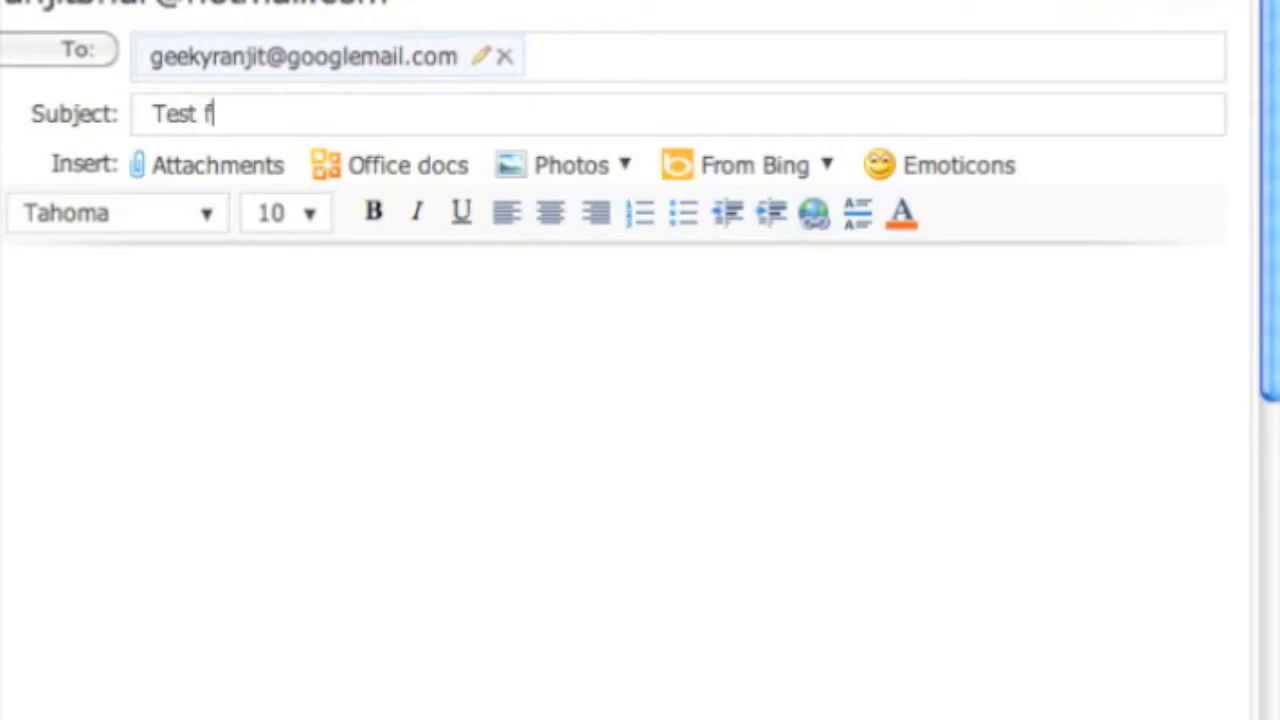
{"action": "type", "text": "rom Hotmail"}
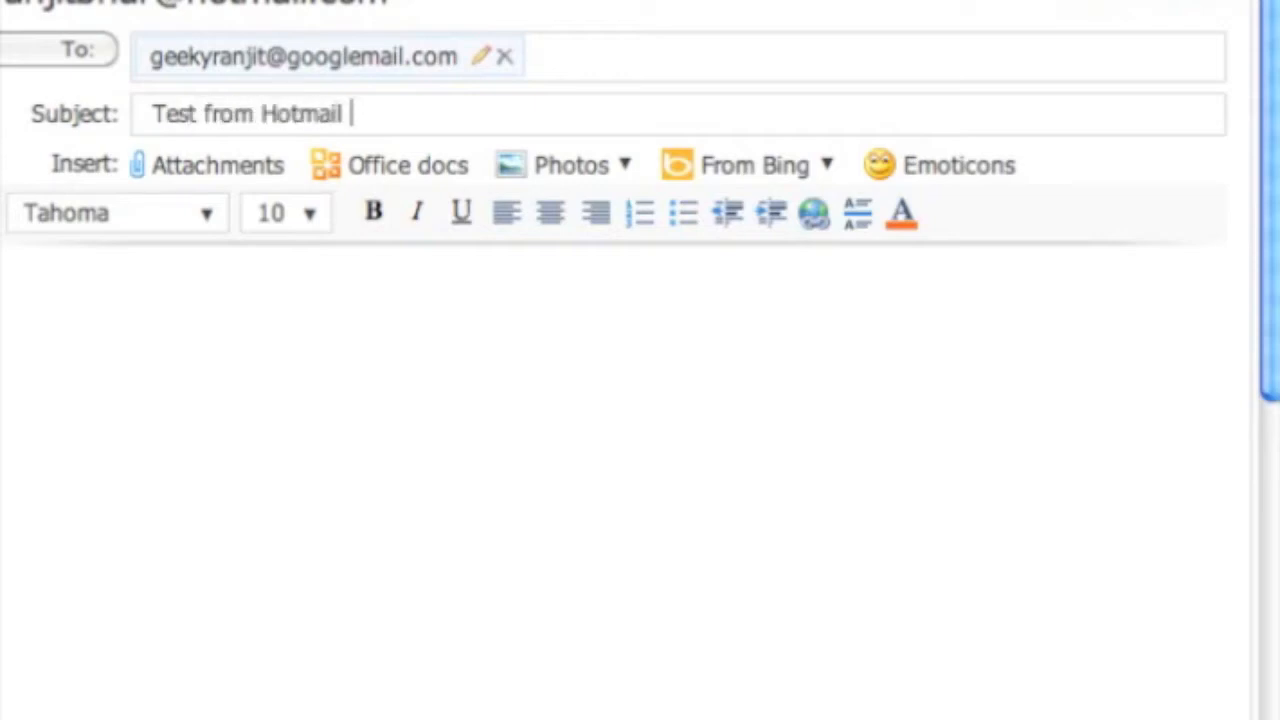
{"action": "type", "text": "to"}
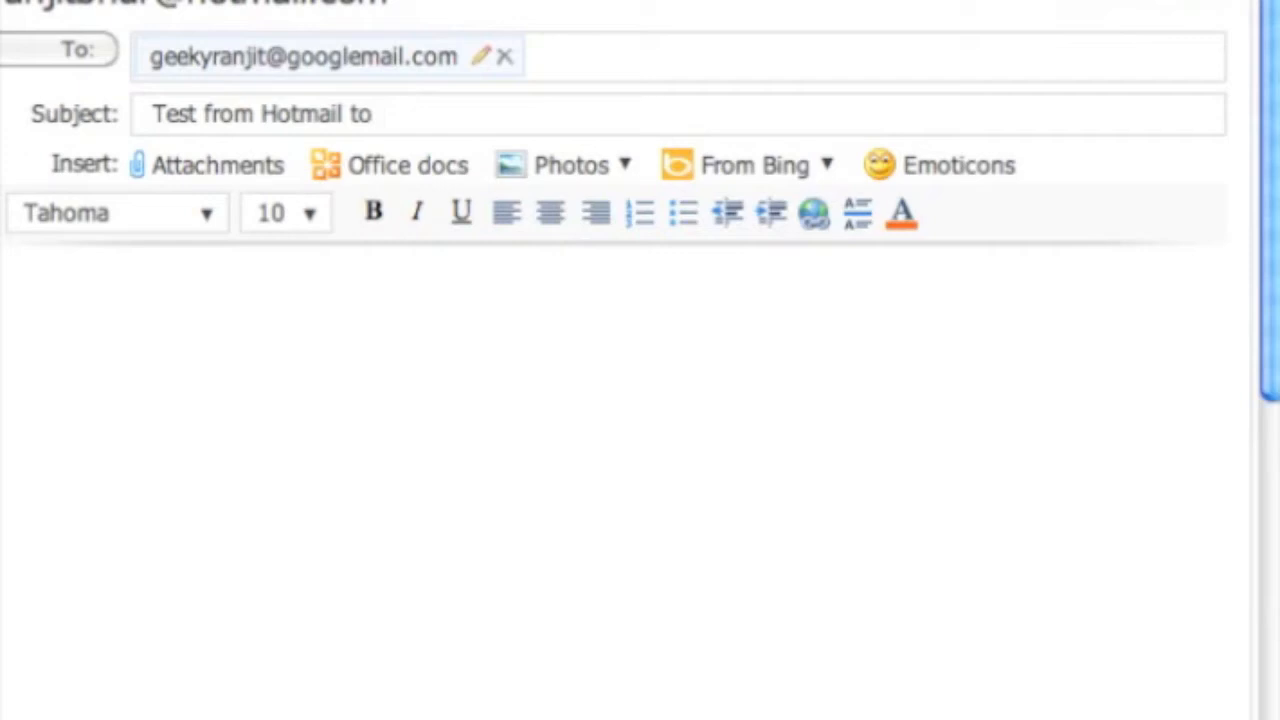
{"action": "type", "text": "google"}
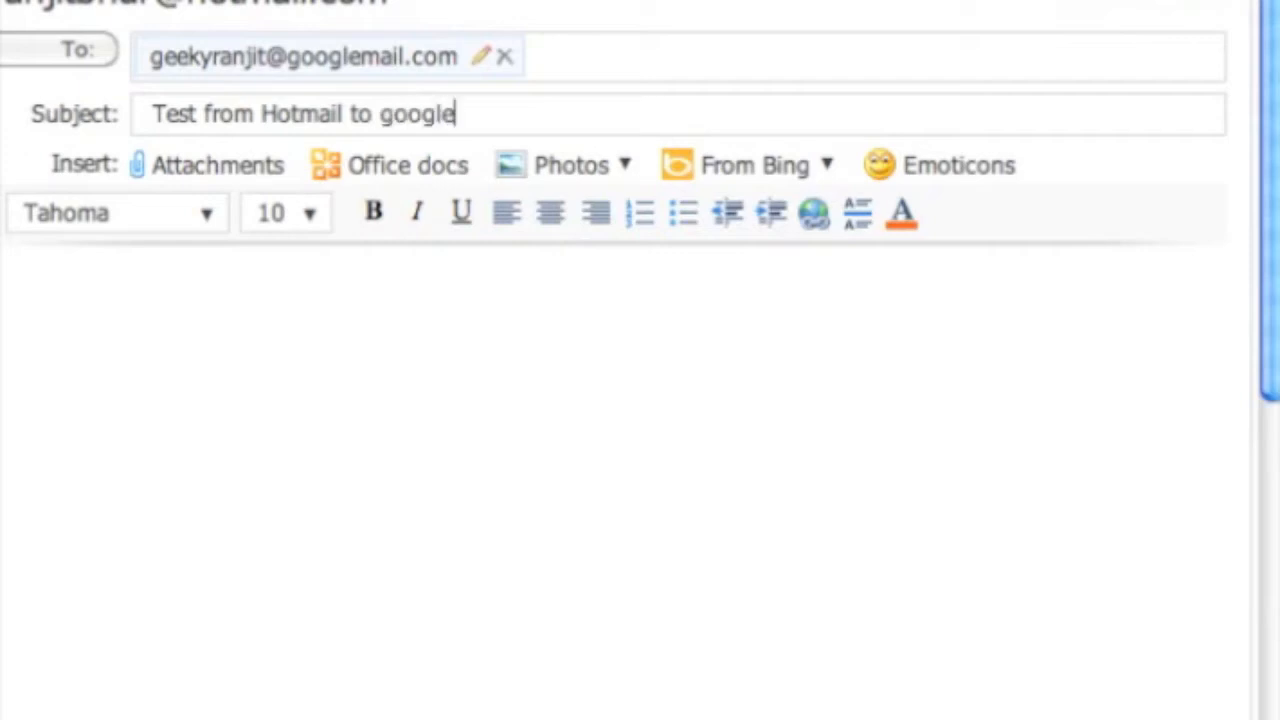
{"action": "type", "text": "mail"}
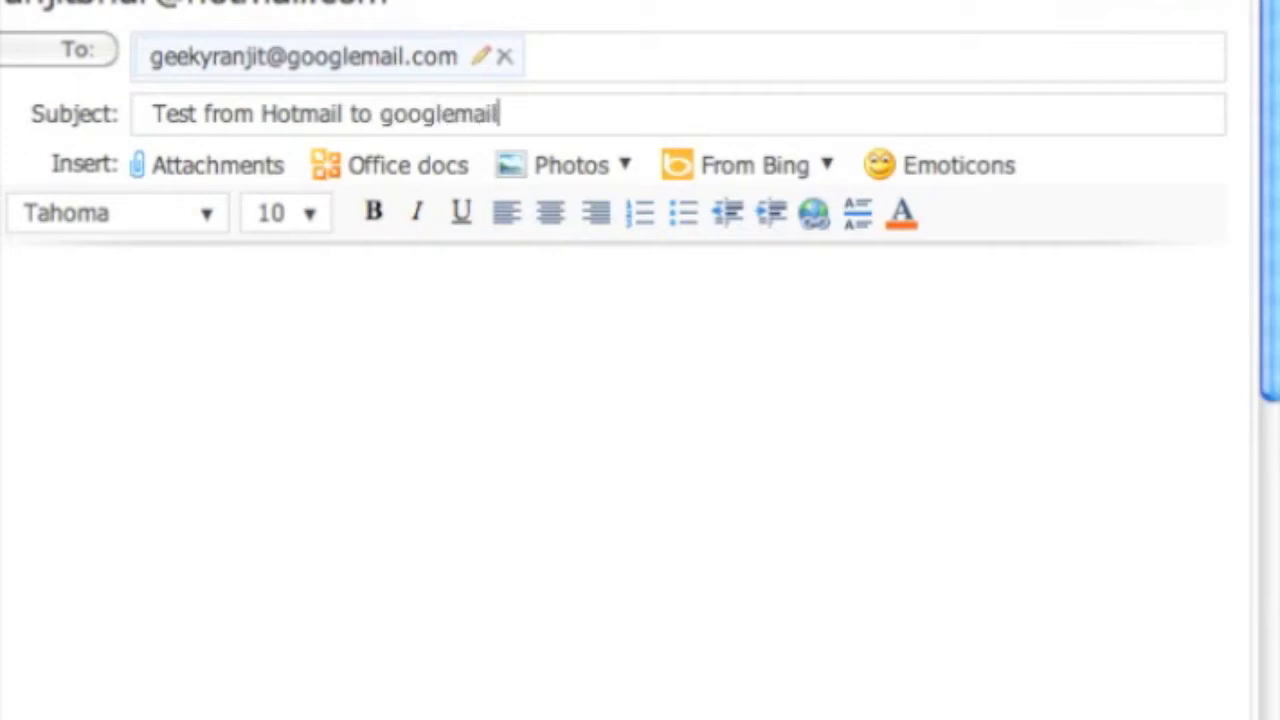
{"action": "type", "text": "a/c"}
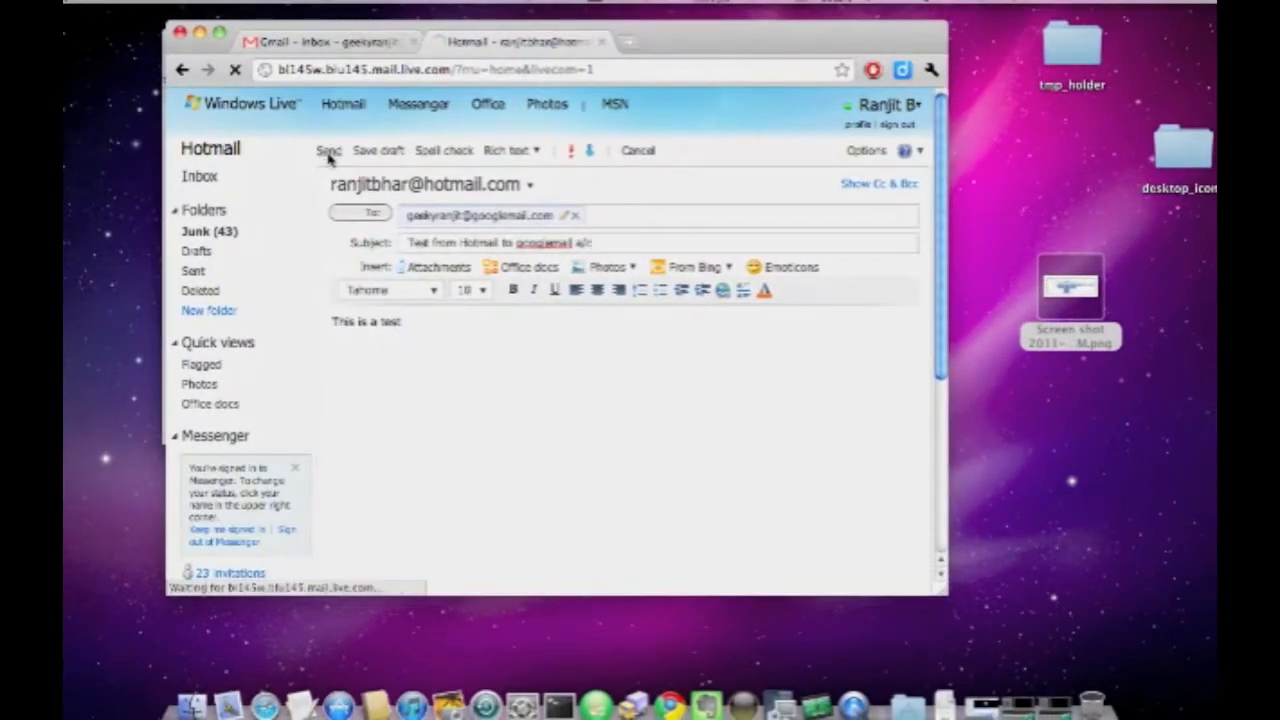
{"action": "left_click", "coordinate": [328, 150]}
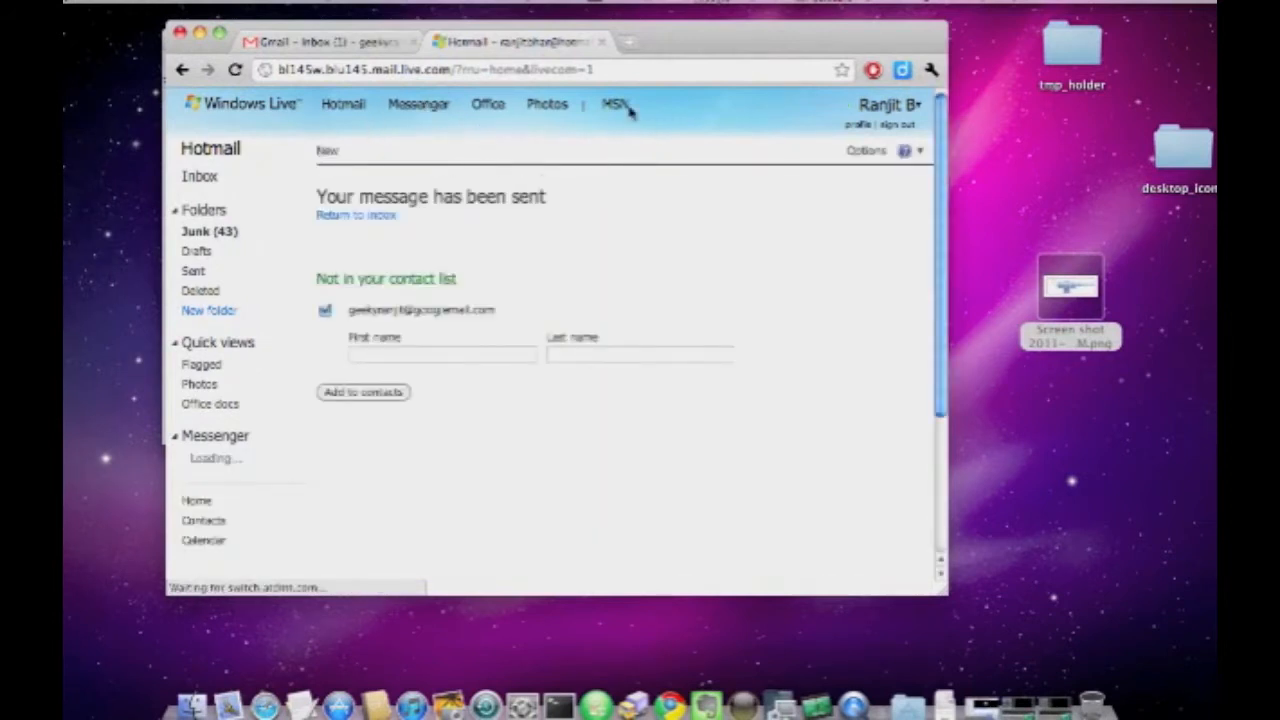
{"action": "left_click", "coordinate": [320, 40]}
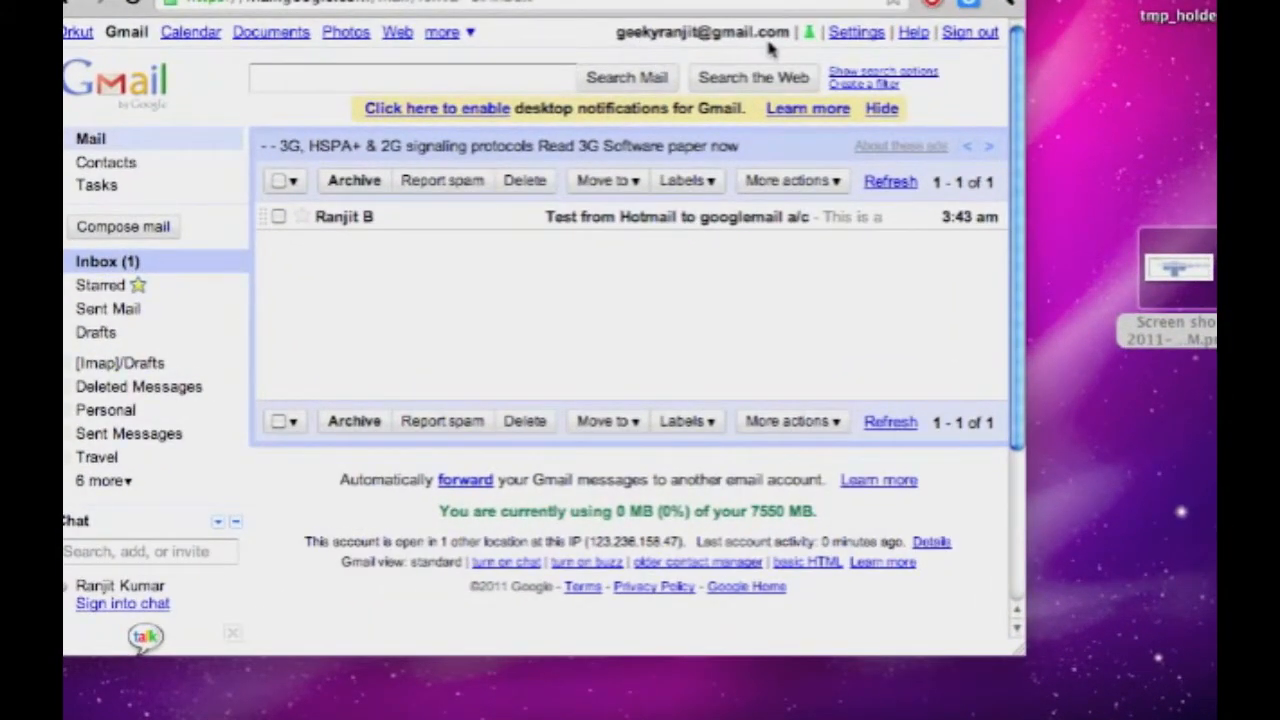
{"action": "mouse_move", "coordinate": [600, 232]}
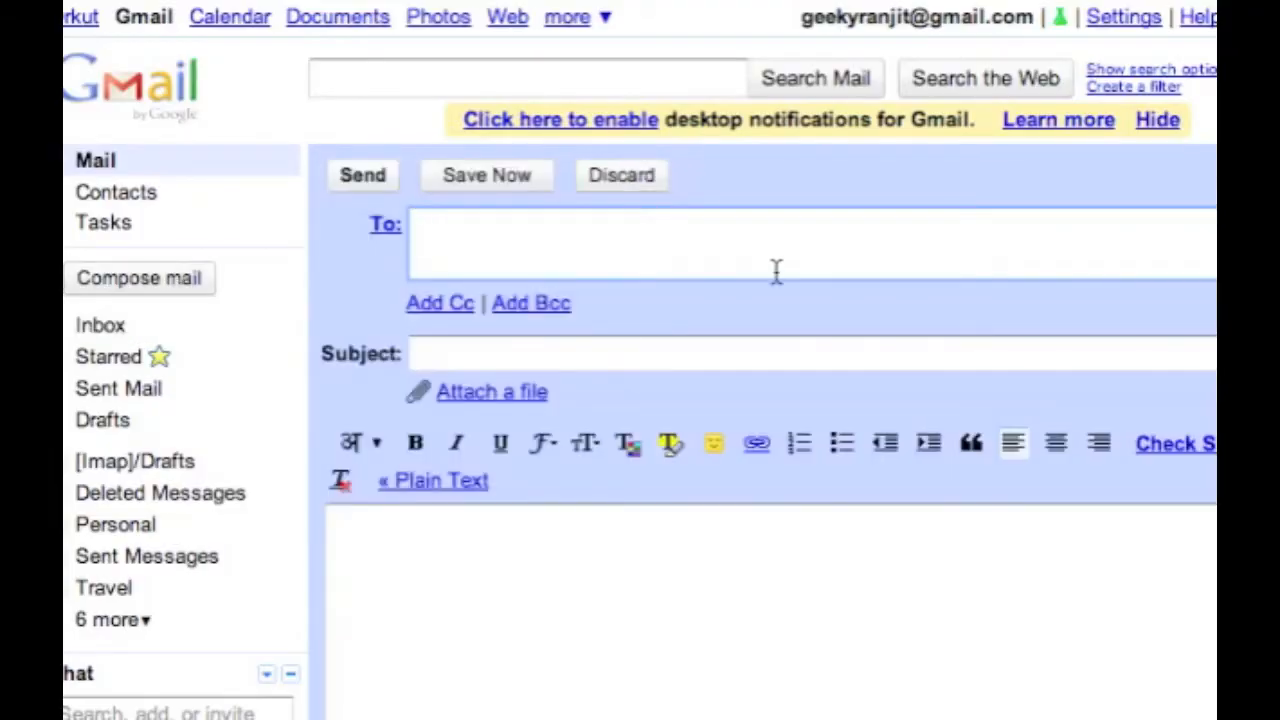
Step: Address a new message to the ranjit Hotmail contact with subject 'How are you'
{"action": "type", "text": "ranjit"}
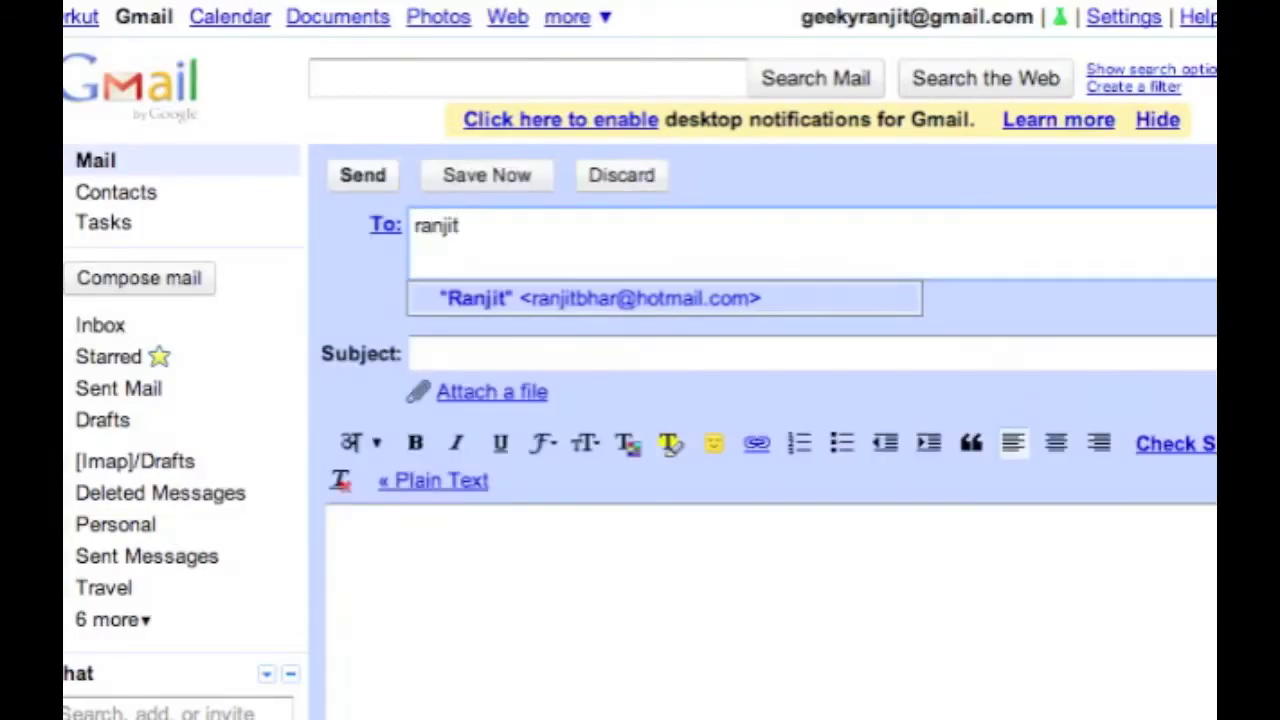
{"action": "left_click", "coordinate": [664, 298]}
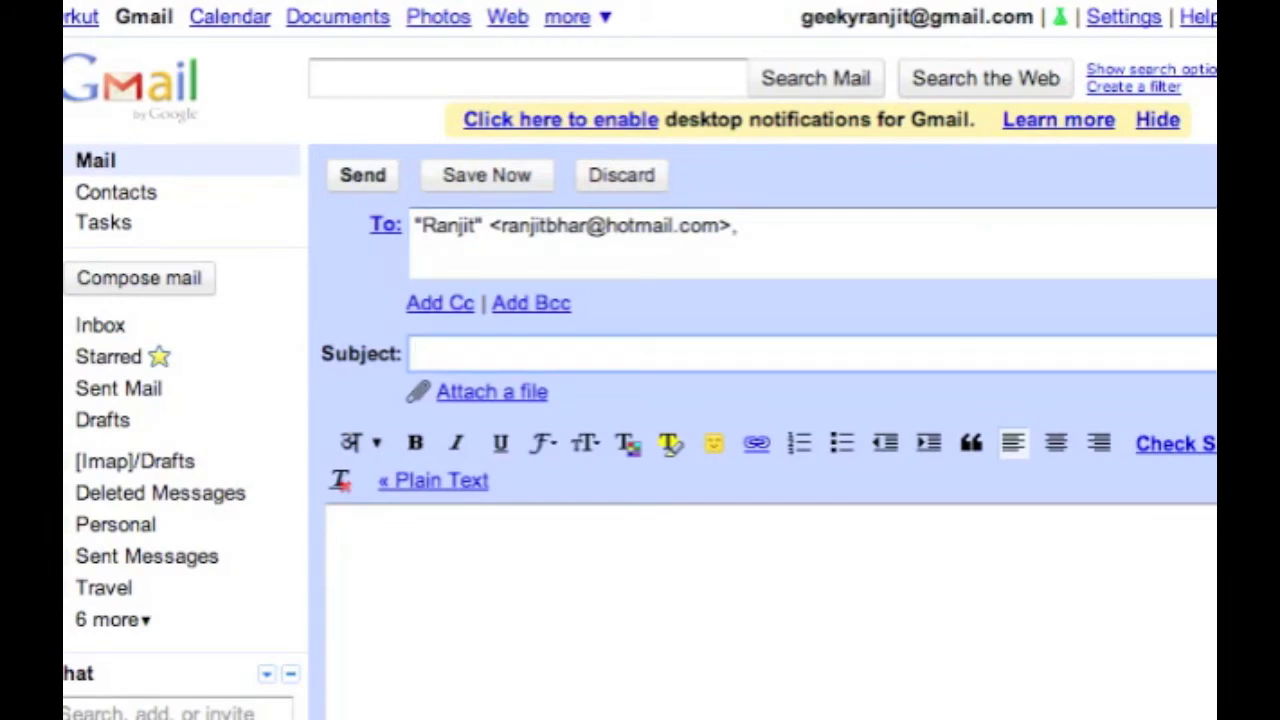
{"action": "type", "text": "How are you"}
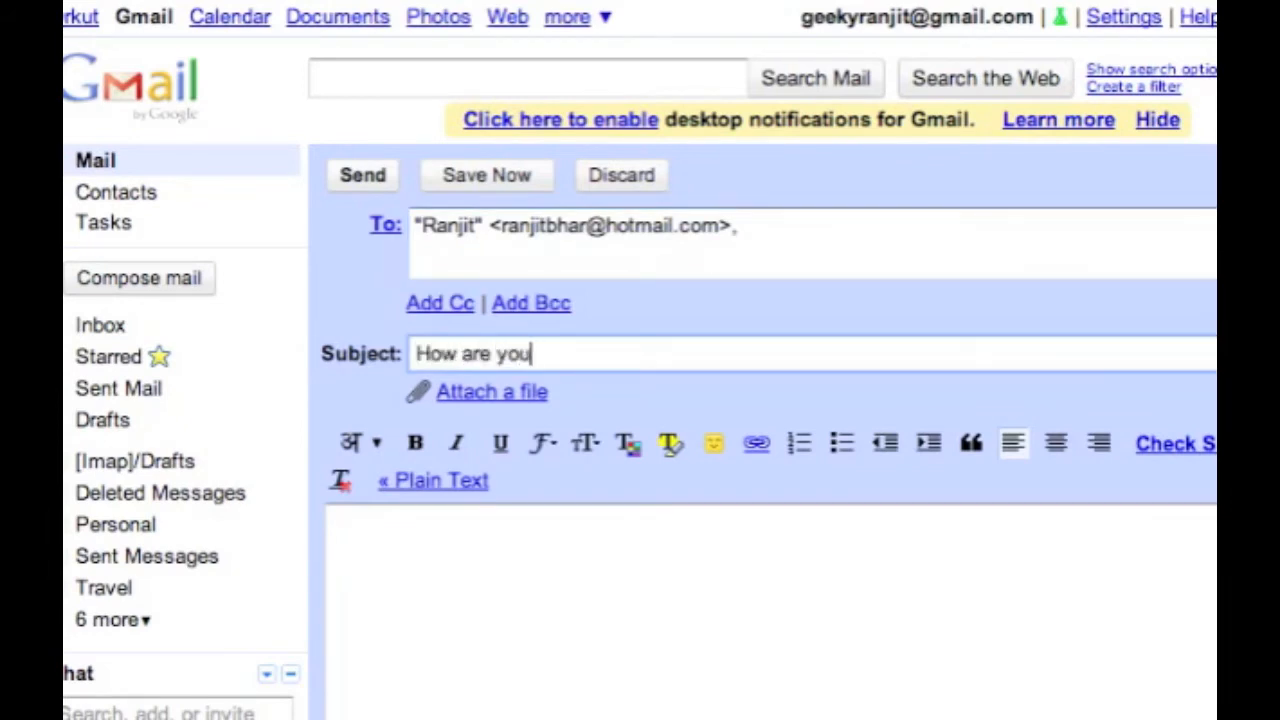
Step: Write 'This is a stupid idea' in the body, send it, then undo the send
{"action": "type", "text": "Ths"}
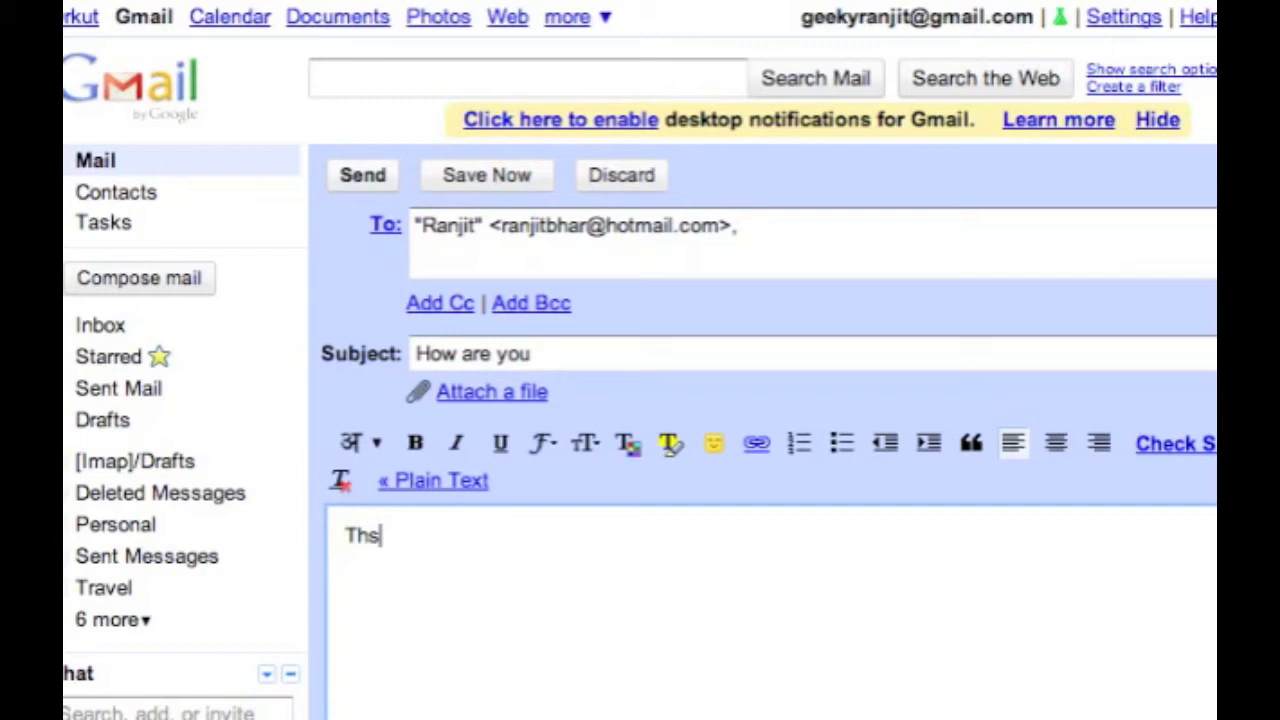
{"action": "type", "text": "This is a"}
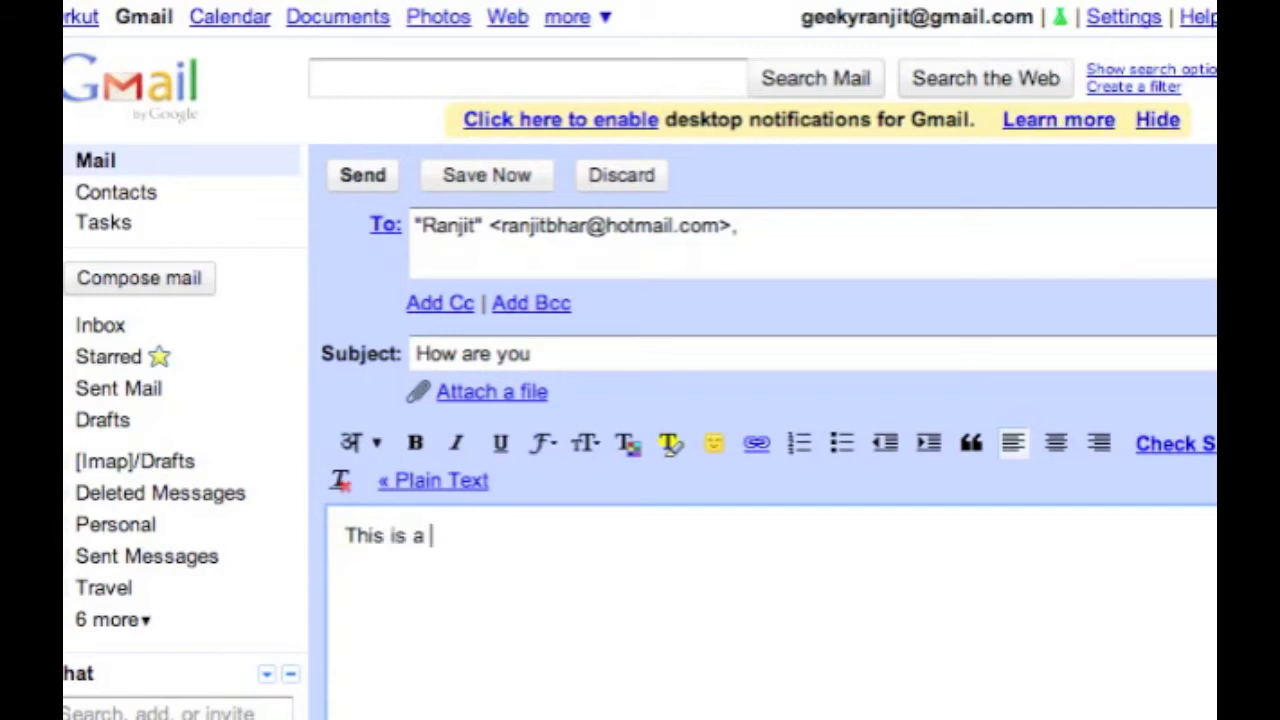
{"action": "type", "text": "stupid idea"}
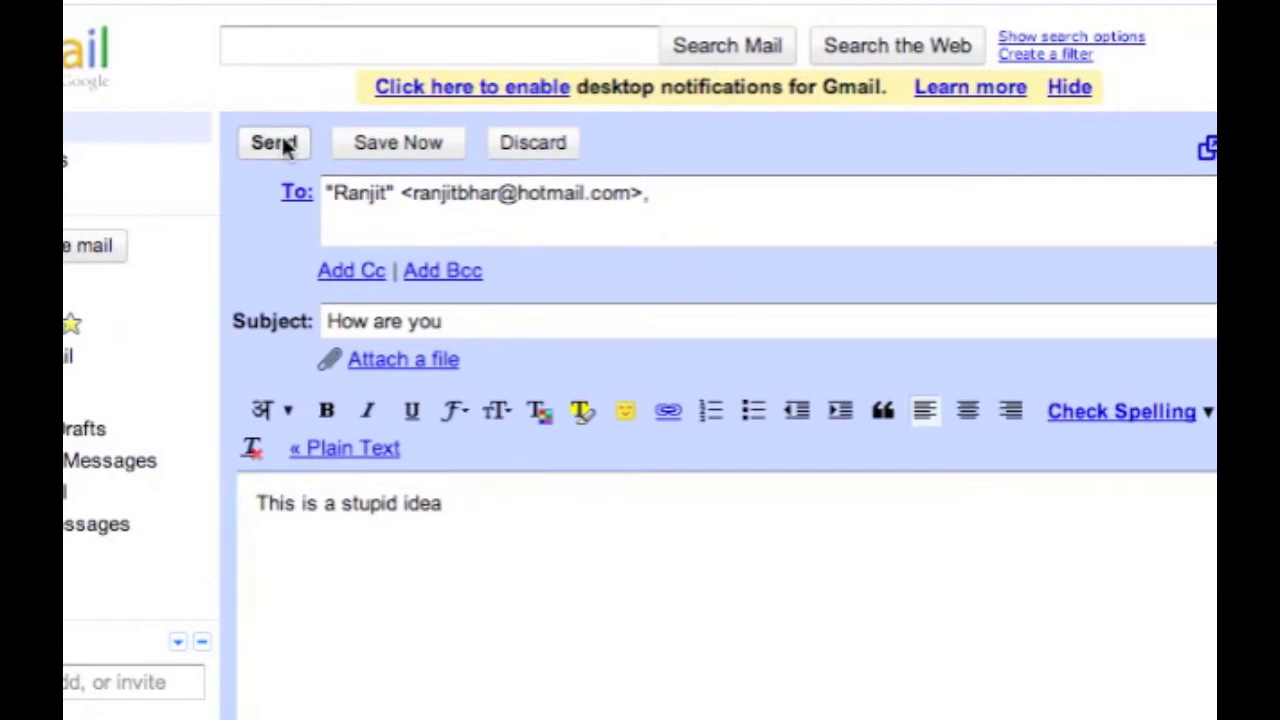
{"action": "left_click", "coordinate": [272, 142]}
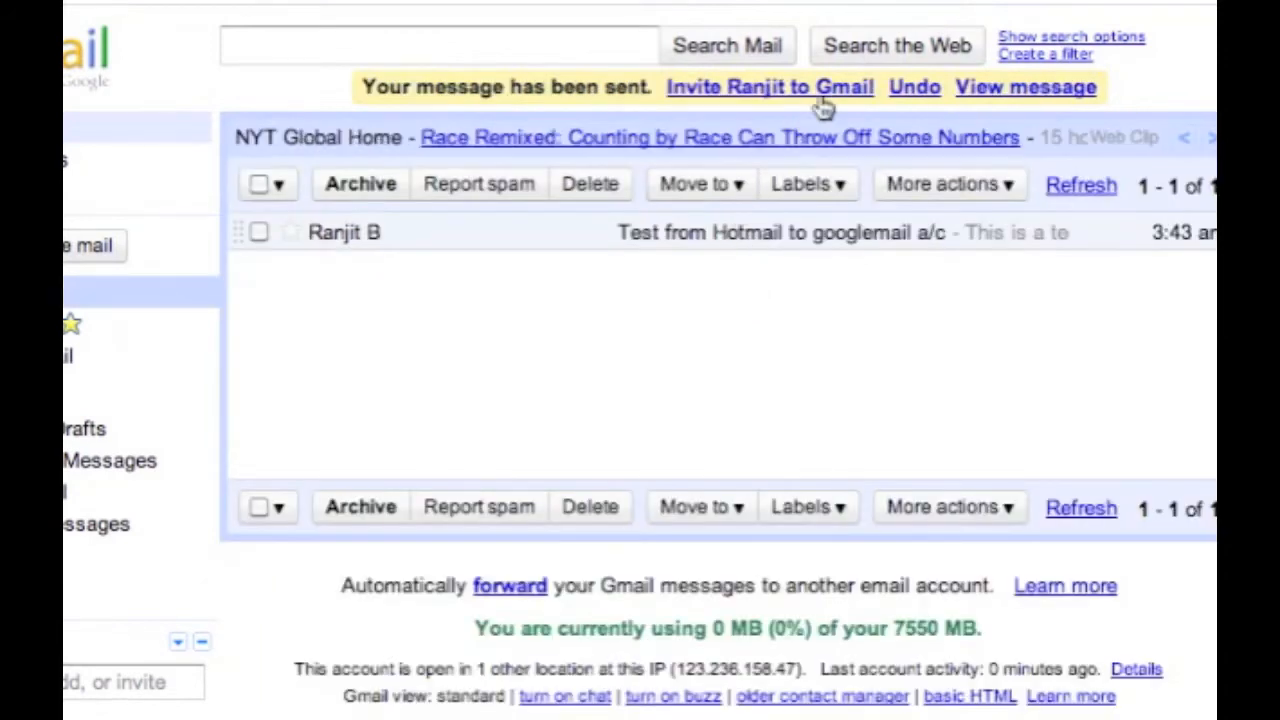
{"action": "left_click", "coordinate": [914, 88]}
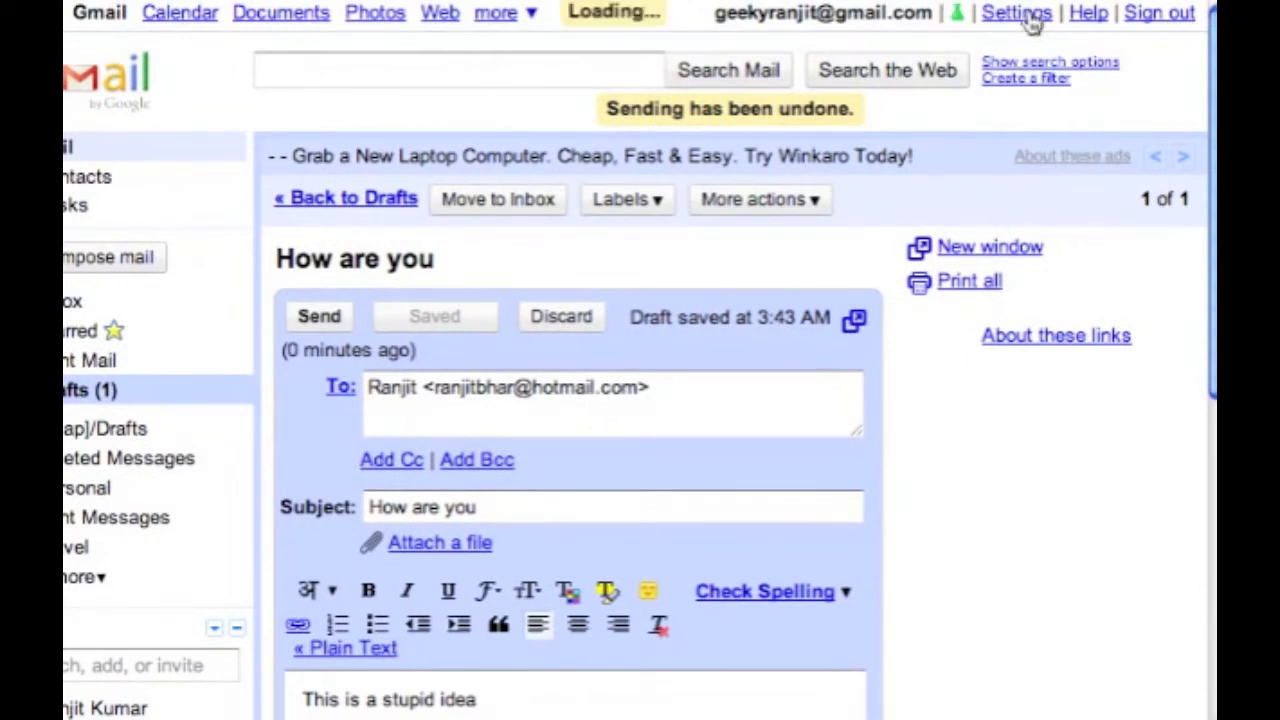
Step: In Settings > Labs, find 'undo' and save the Undo Send lab as enabled
{"action": "left_click", "coordinate": [1032, 12]}
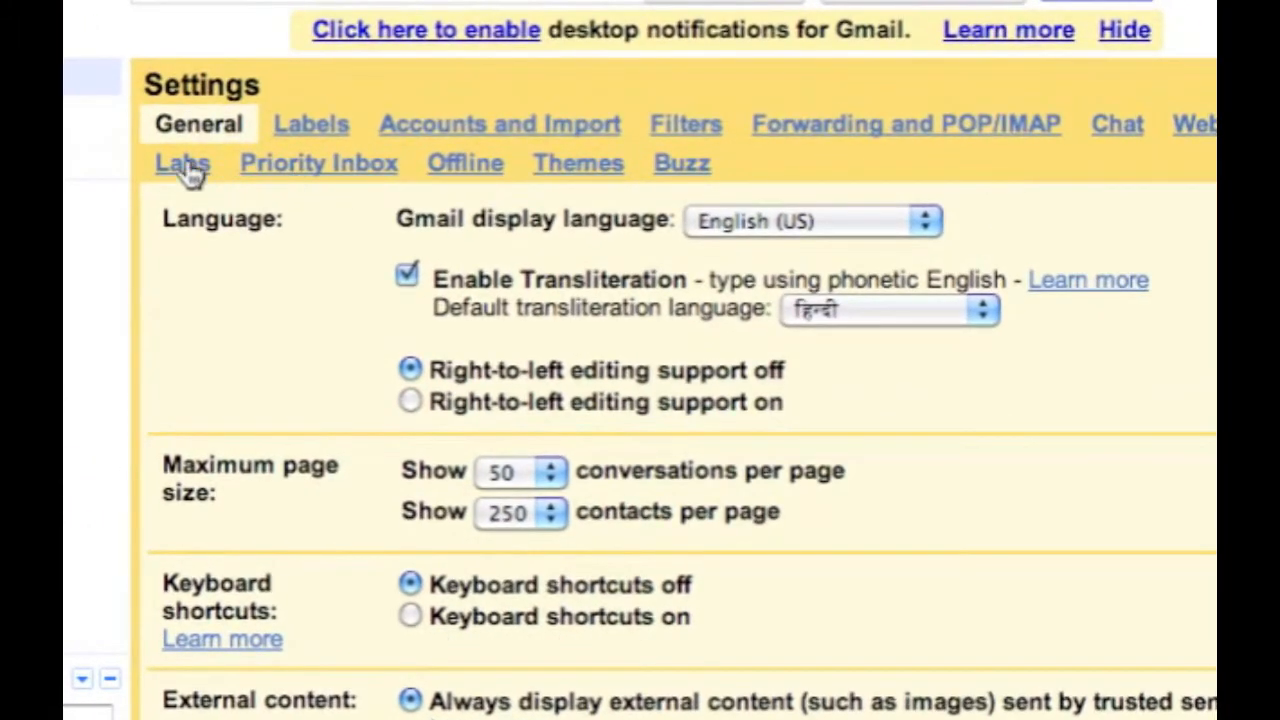
{"action": "left_click", "coordinate": [180, 164]}
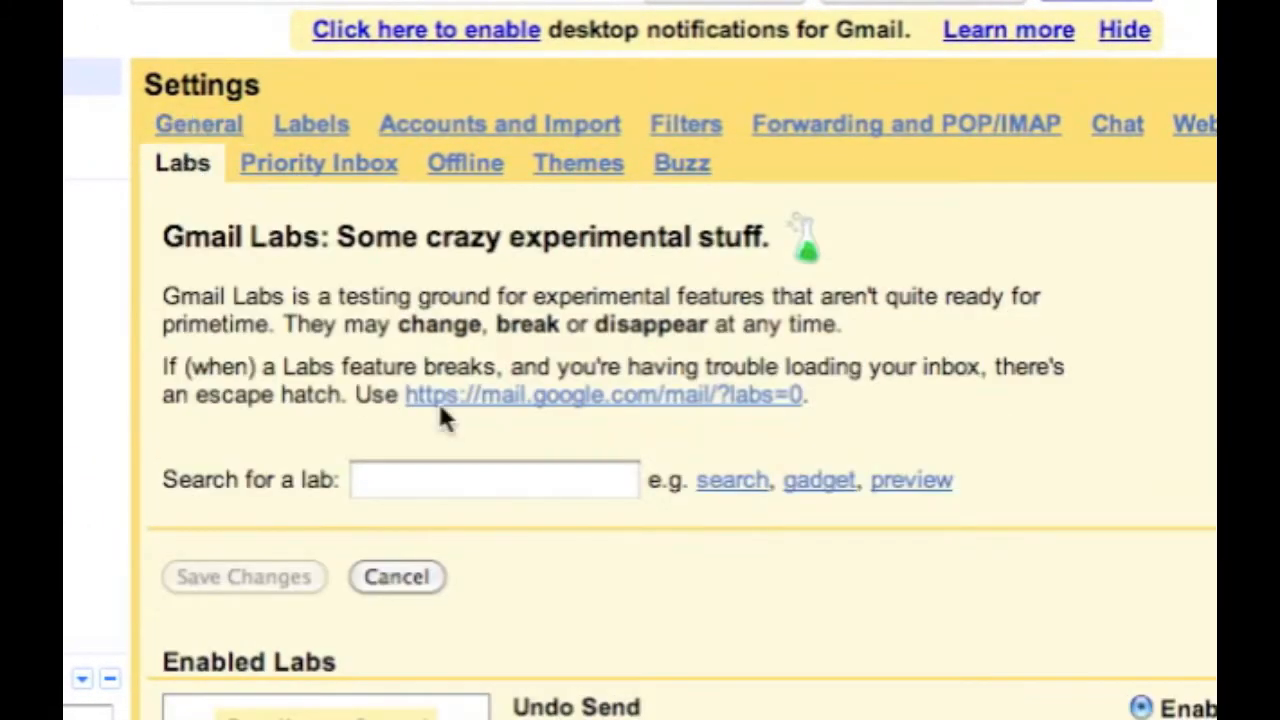
{"action": "type", "text": "u"}
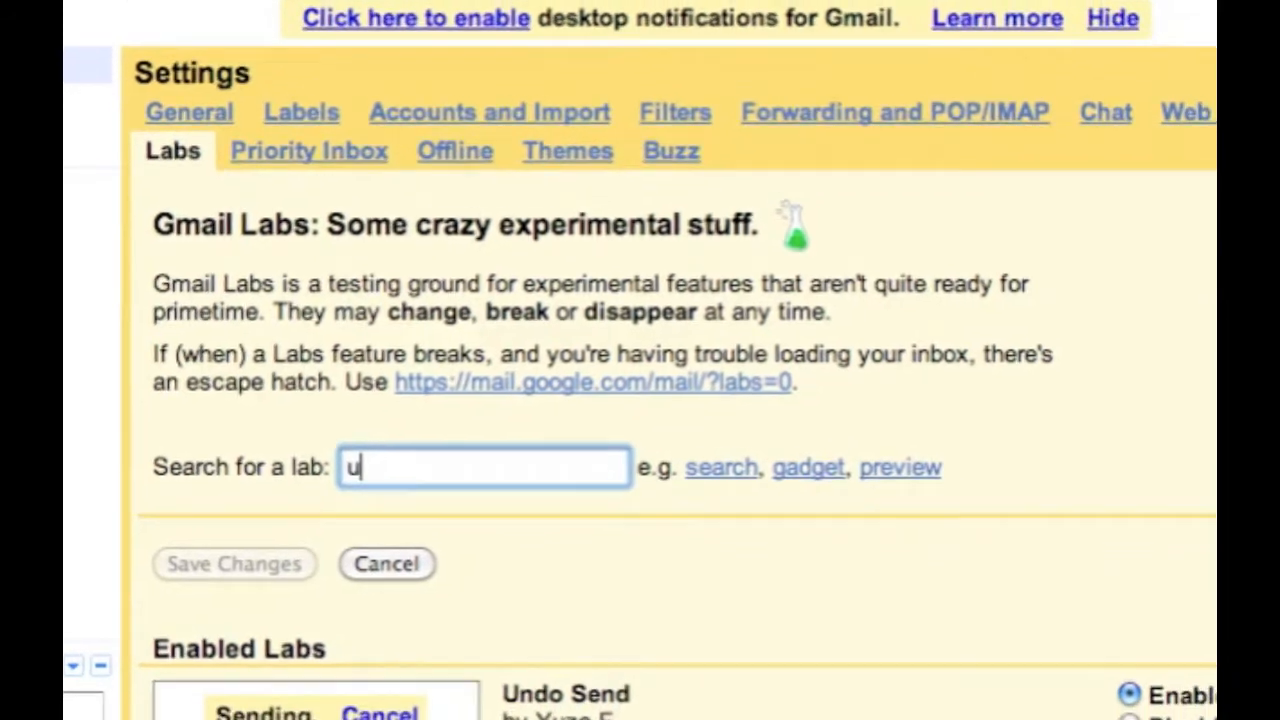
{"action": "type", "text": "ndo"}
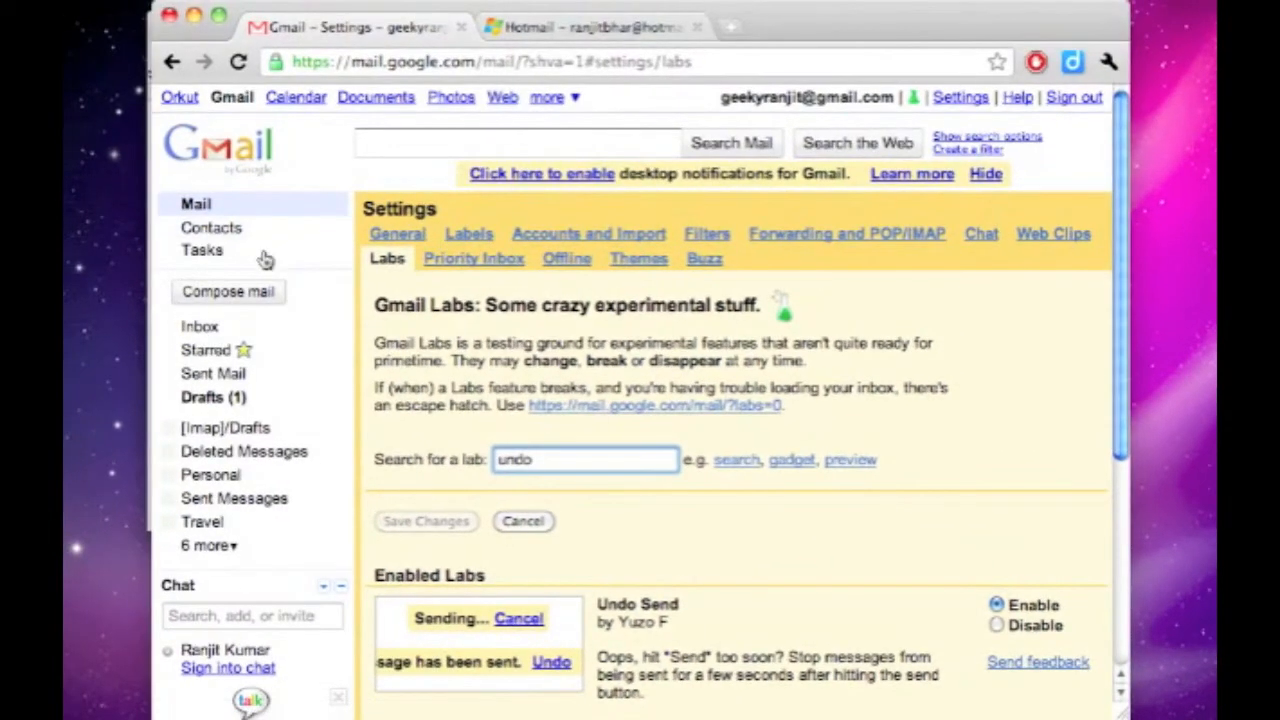
{"action": "left_click", "coordinate": [228, 292]}
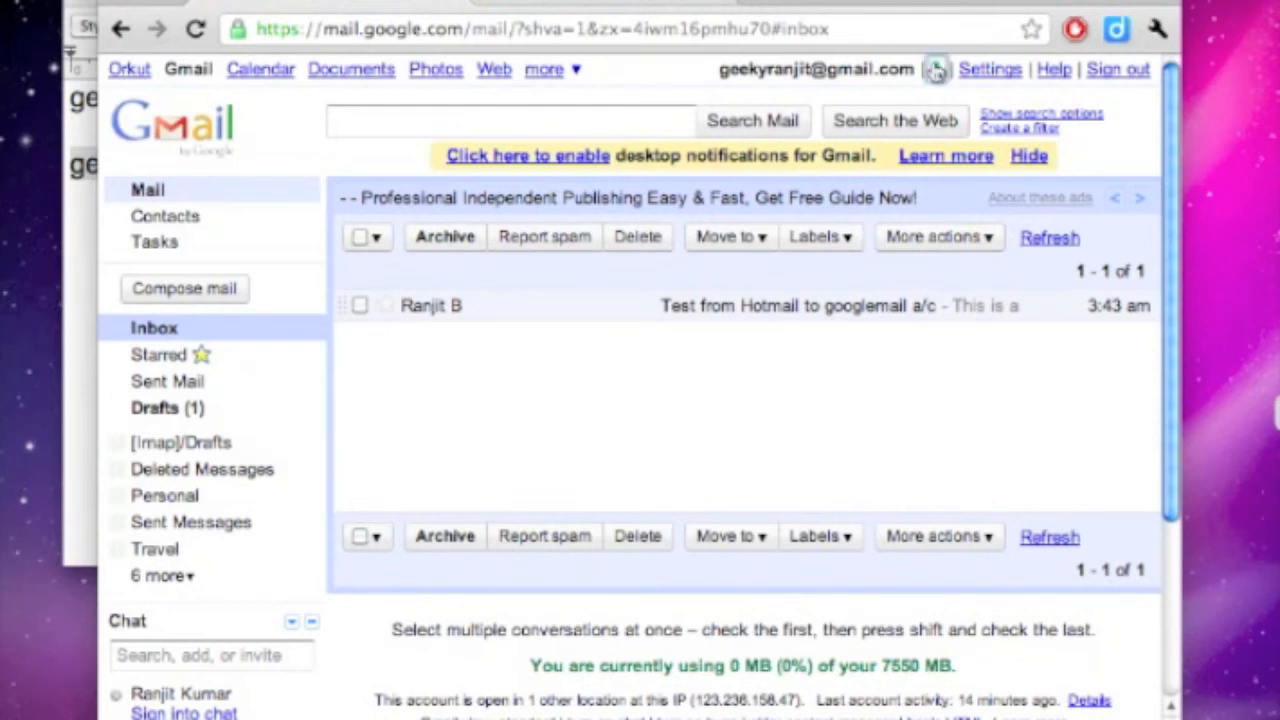
Step: Show the Labs settings page with Canned Responses enabled
{"action": "left_click", "coordinate": [936, 76]}
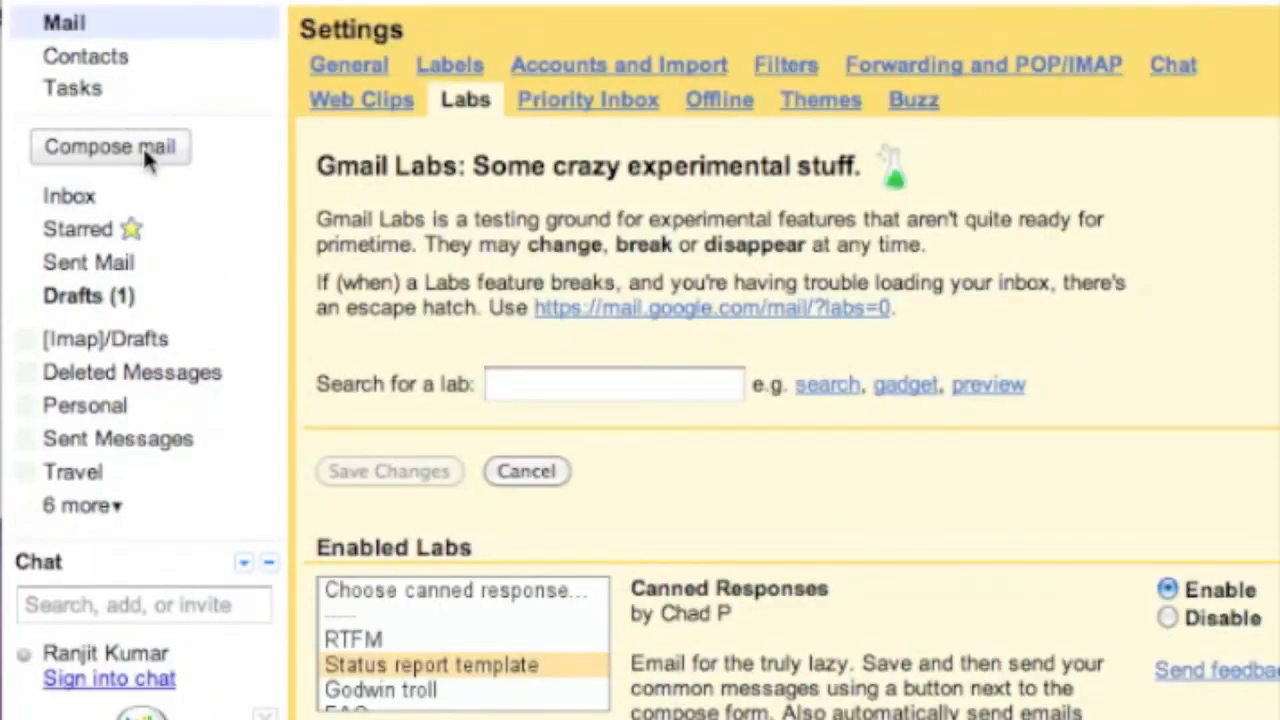
Step: Start a new message with the cursor in its body
{"action": "left_click", "coordinate": [110, 146]}
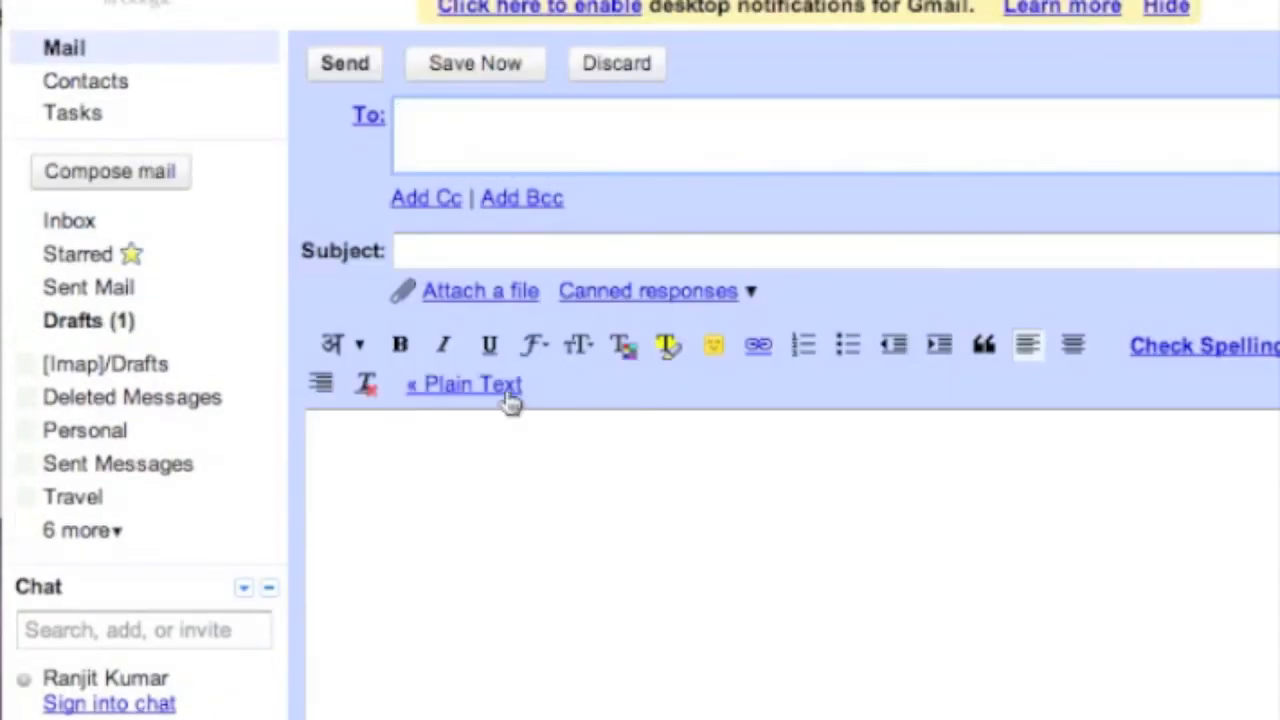
{"action": "left_click", "coordinate": [480, 504]}
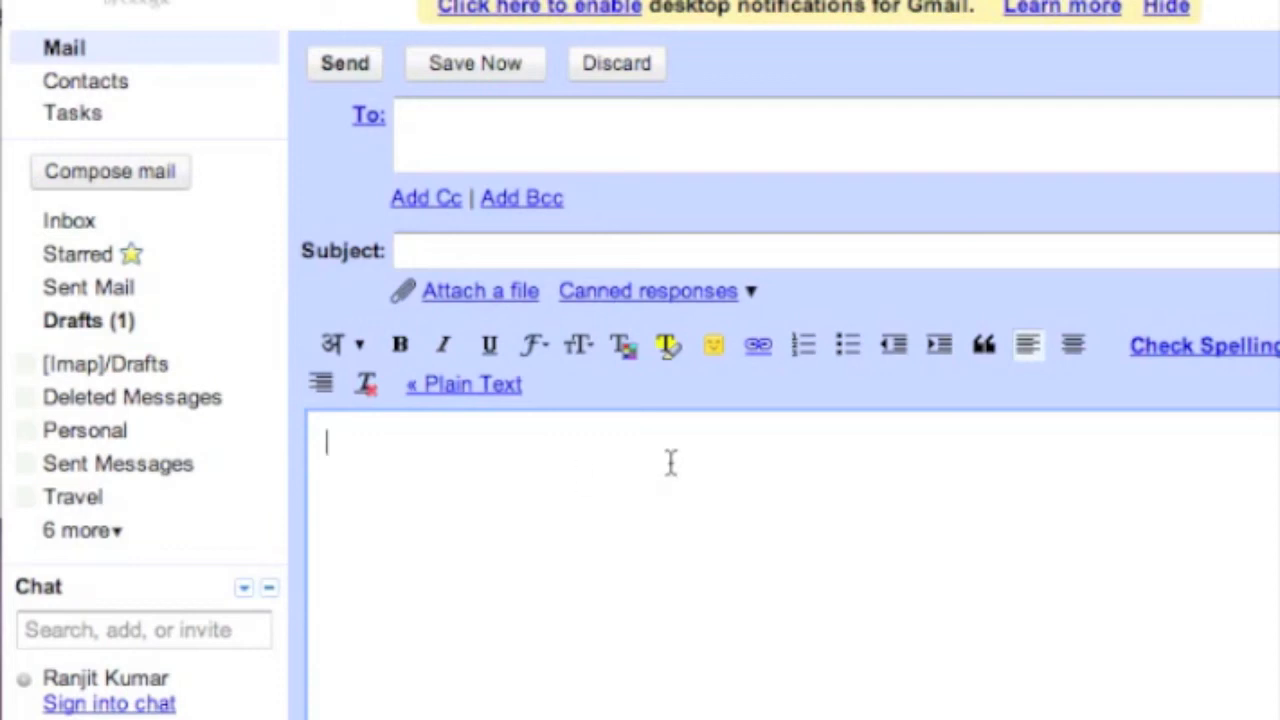
{"action": "mouse_move", "coordinate": [690, 304]}
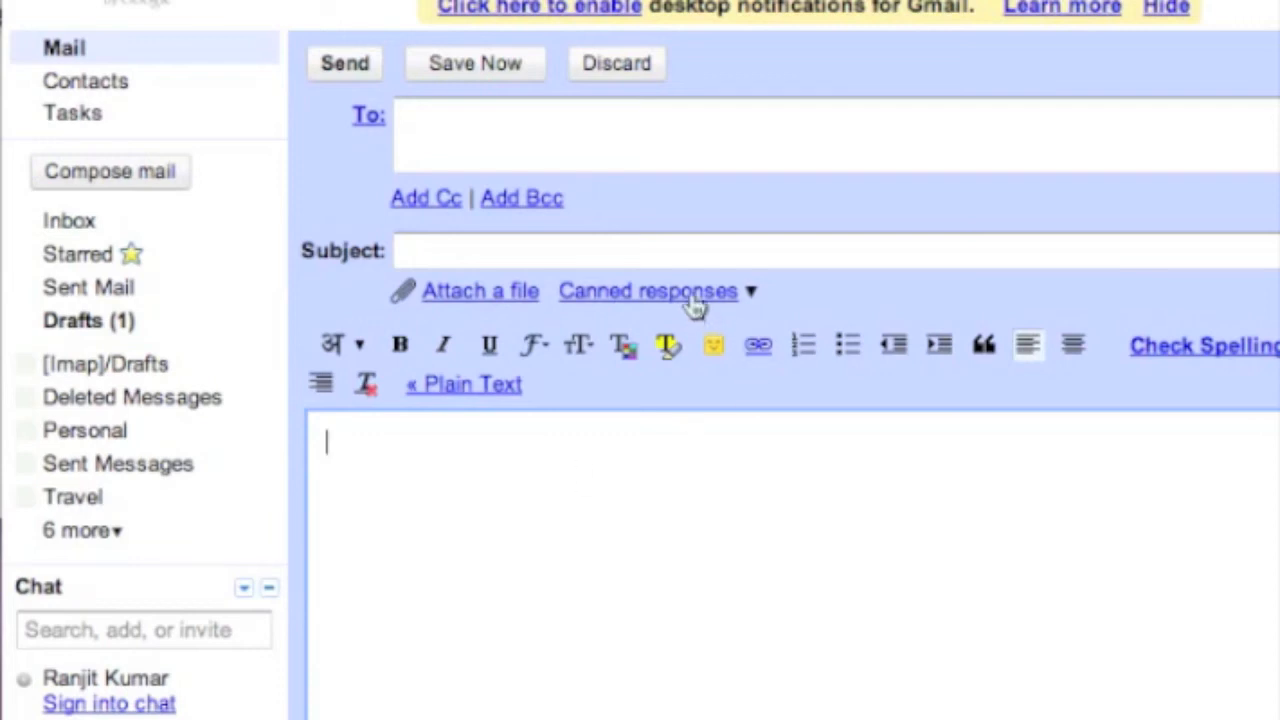
Step: Insert the 'busy now' and then the 'Email Soon' canned responses into the body
{"action": "left_click", "coordinate": [648, 290]}
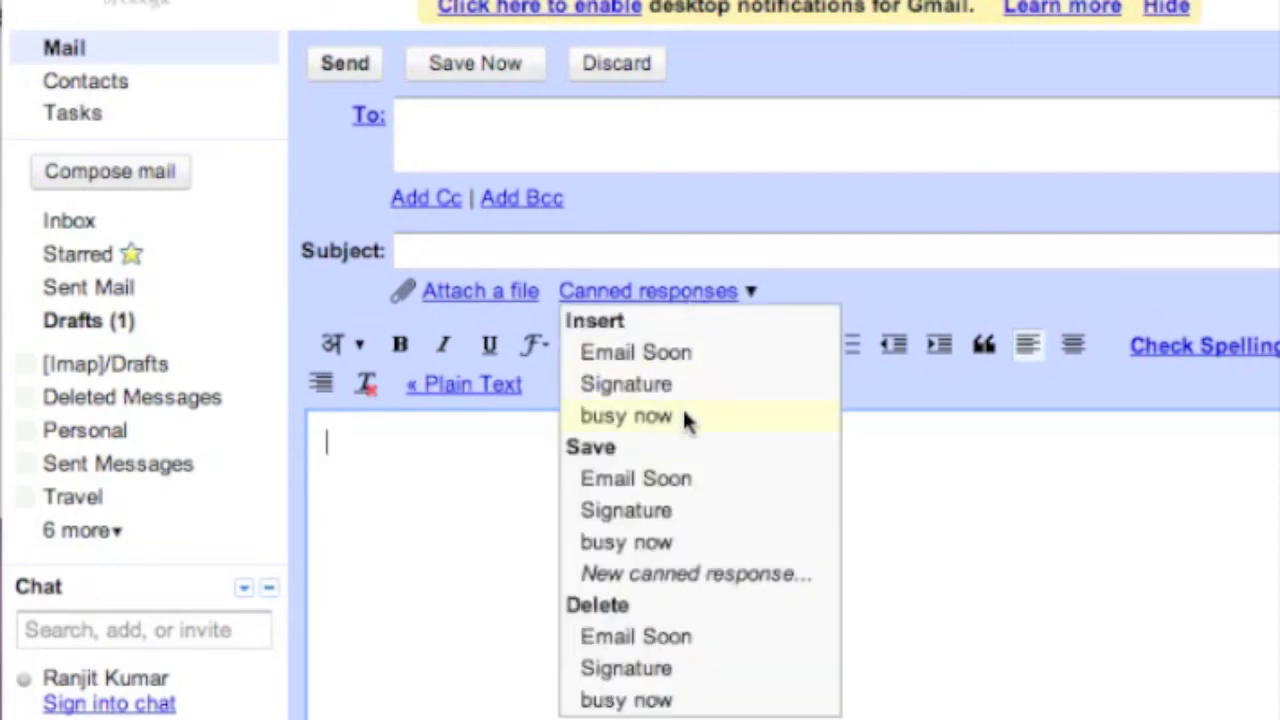
{"action": "left_click", "coordinate": [624, 416]}
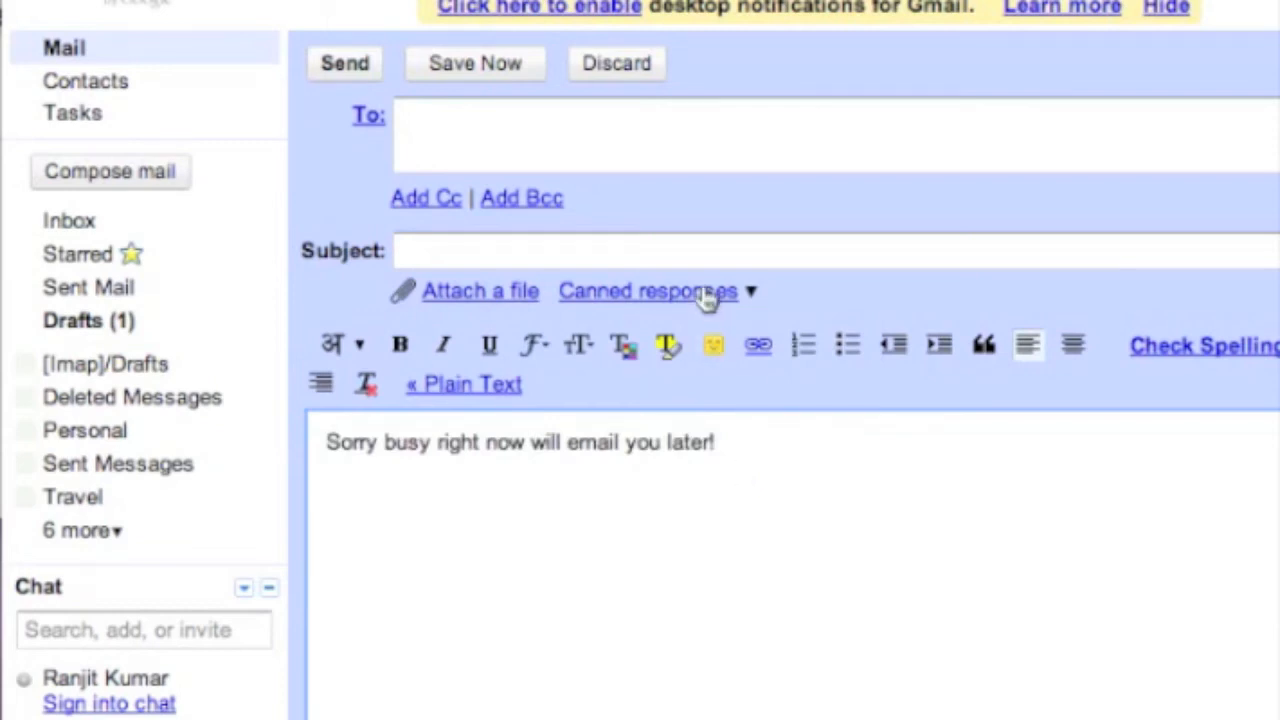
{"action": "left_click", "coordinate": [648, 292]}
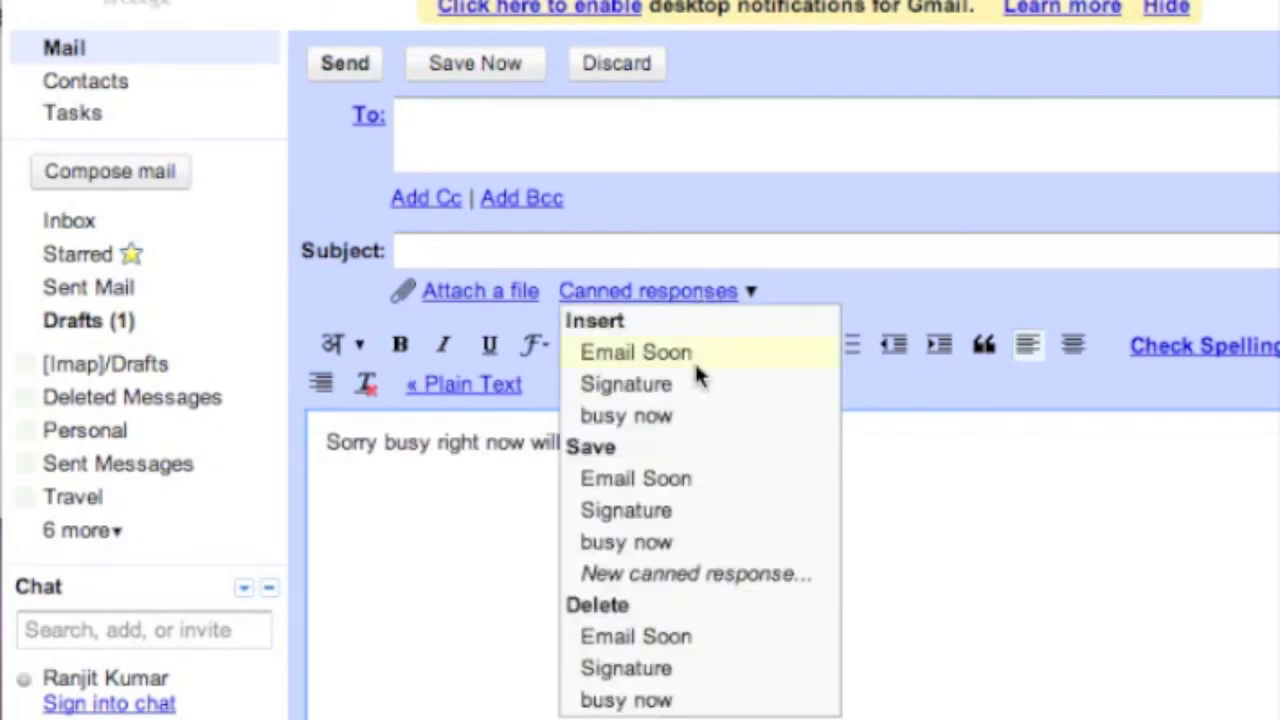
{"action": "left_click", "coordinate": [636, 352]}
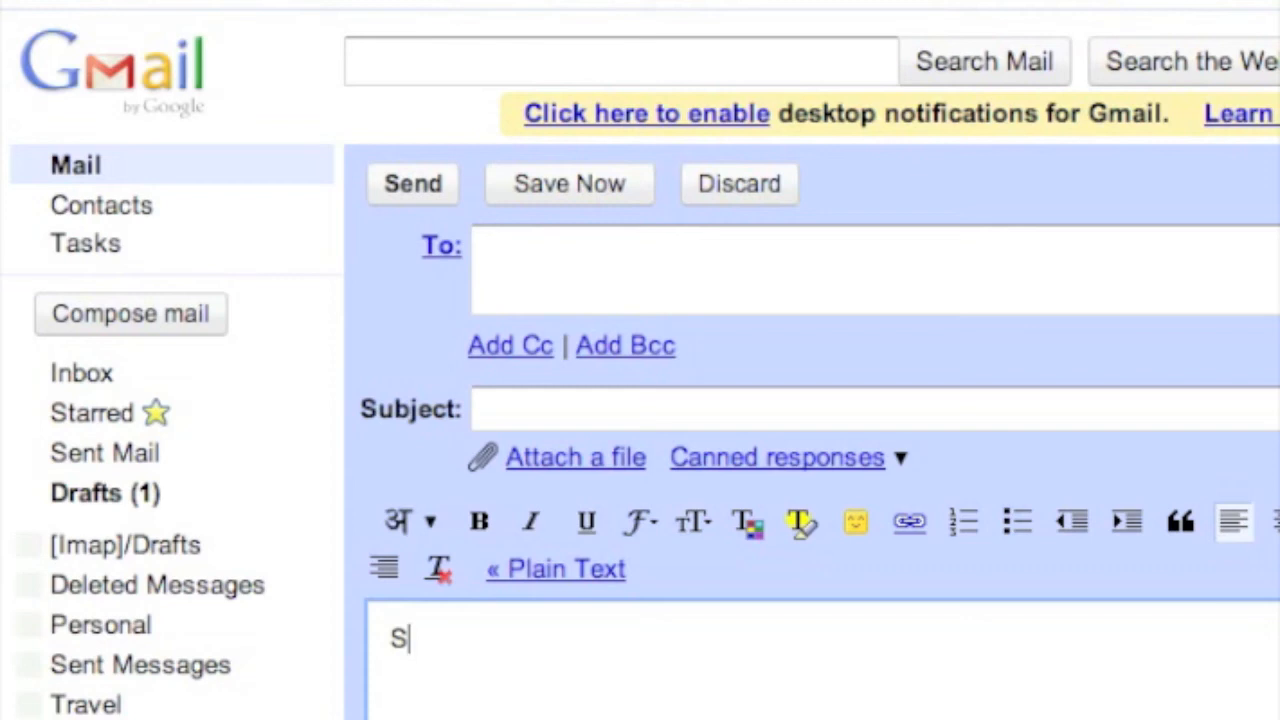
Step: Write 'Sorry I could not reply to you earlier, but I will look into the matter.'
{"action": "type", "text": "orry I could not r"}
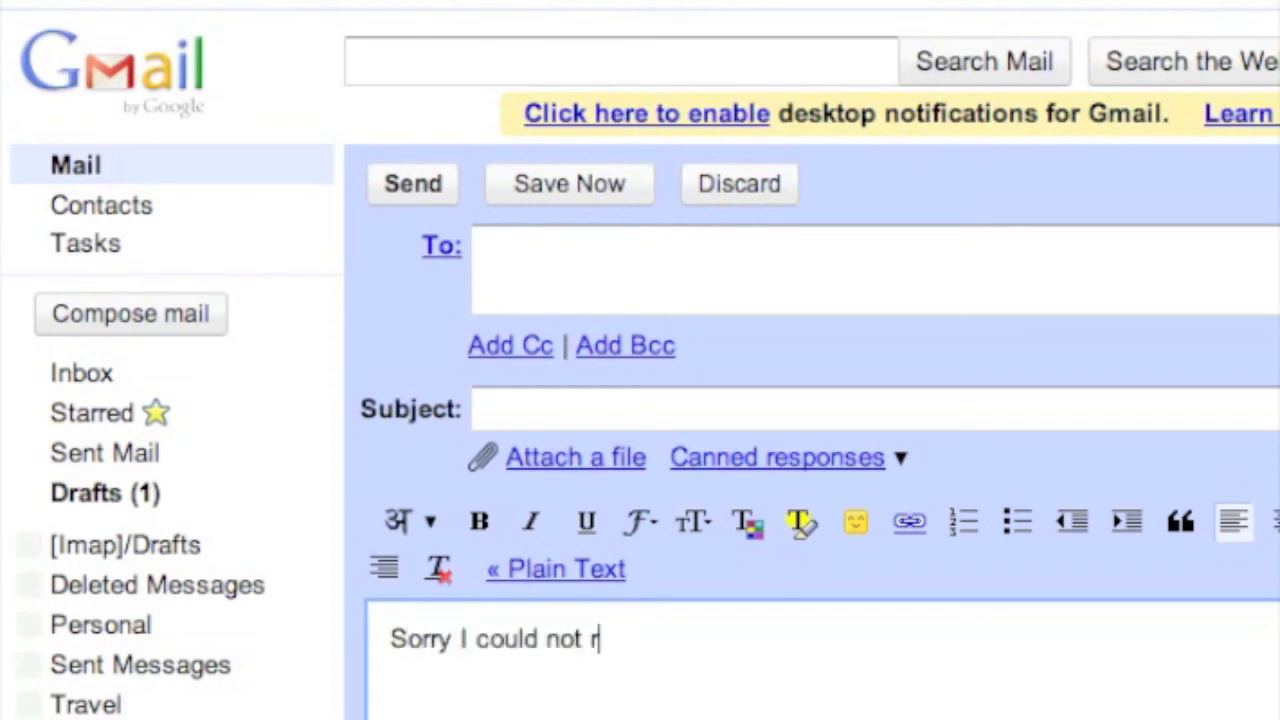
{"action": "type", "text": "eply to you earl"}
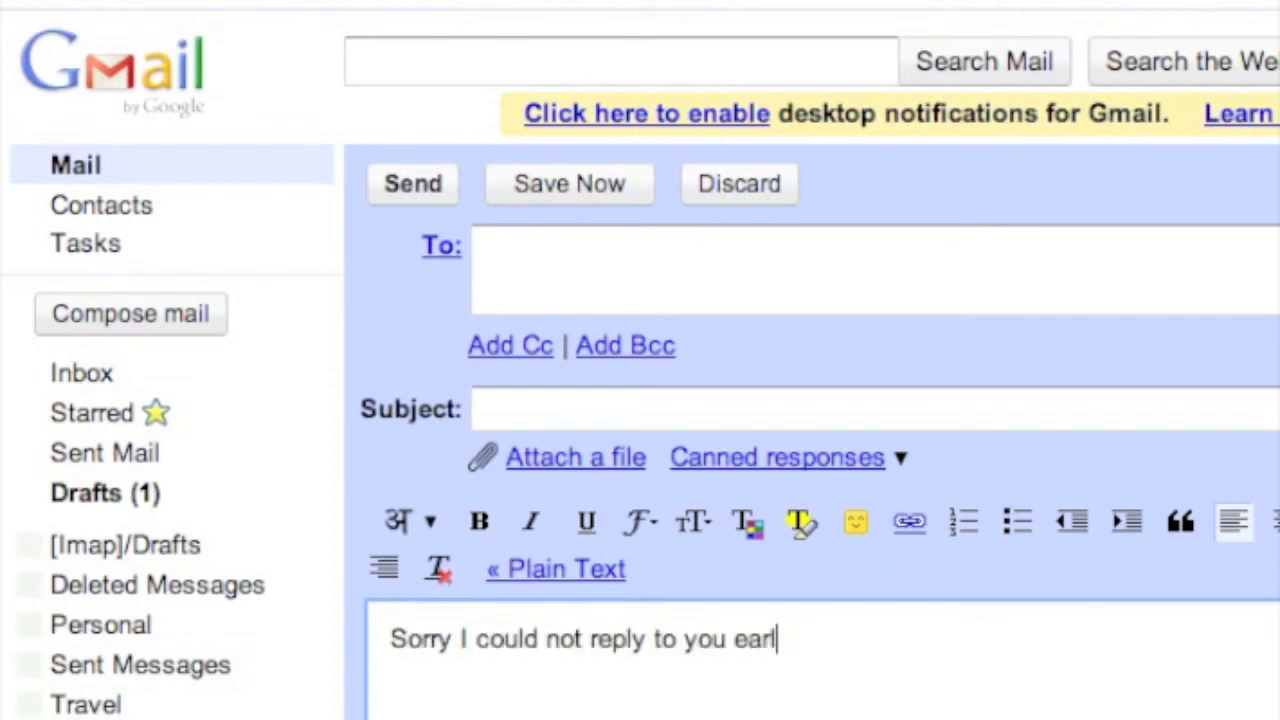
{"action": "type", "text": "ier, w"}
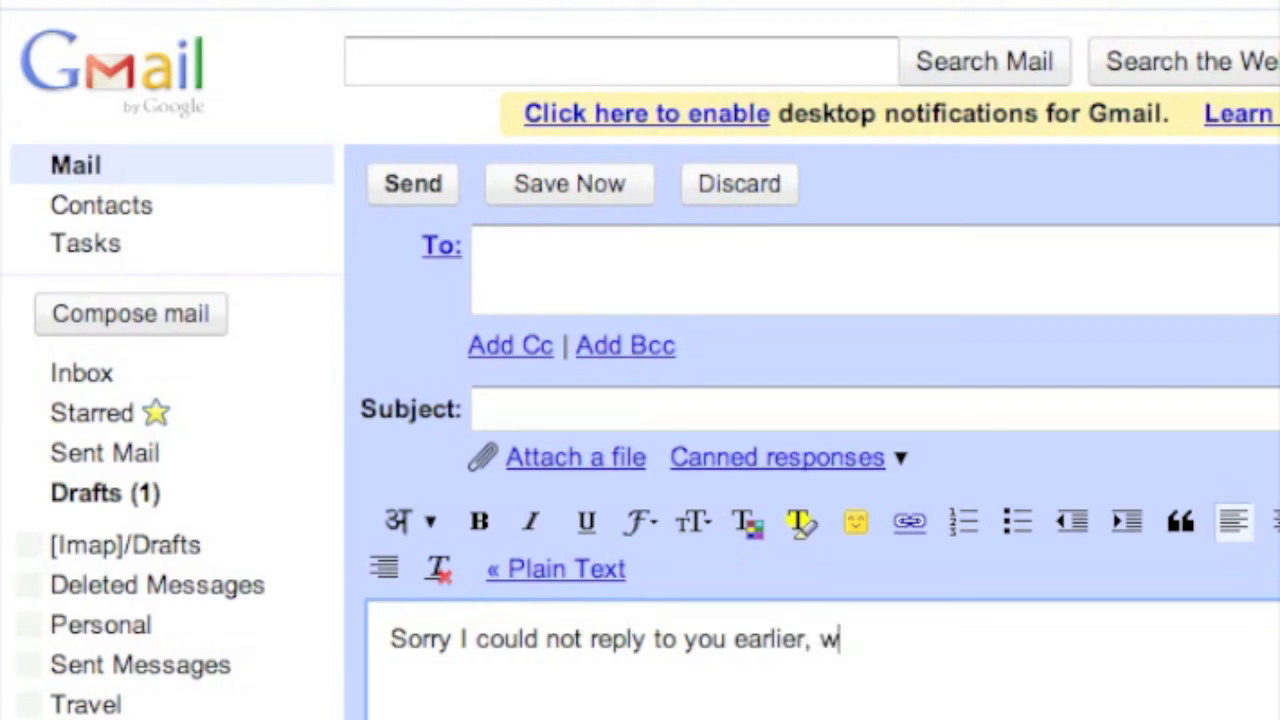
{"action": "type", "text": "but I will look"}
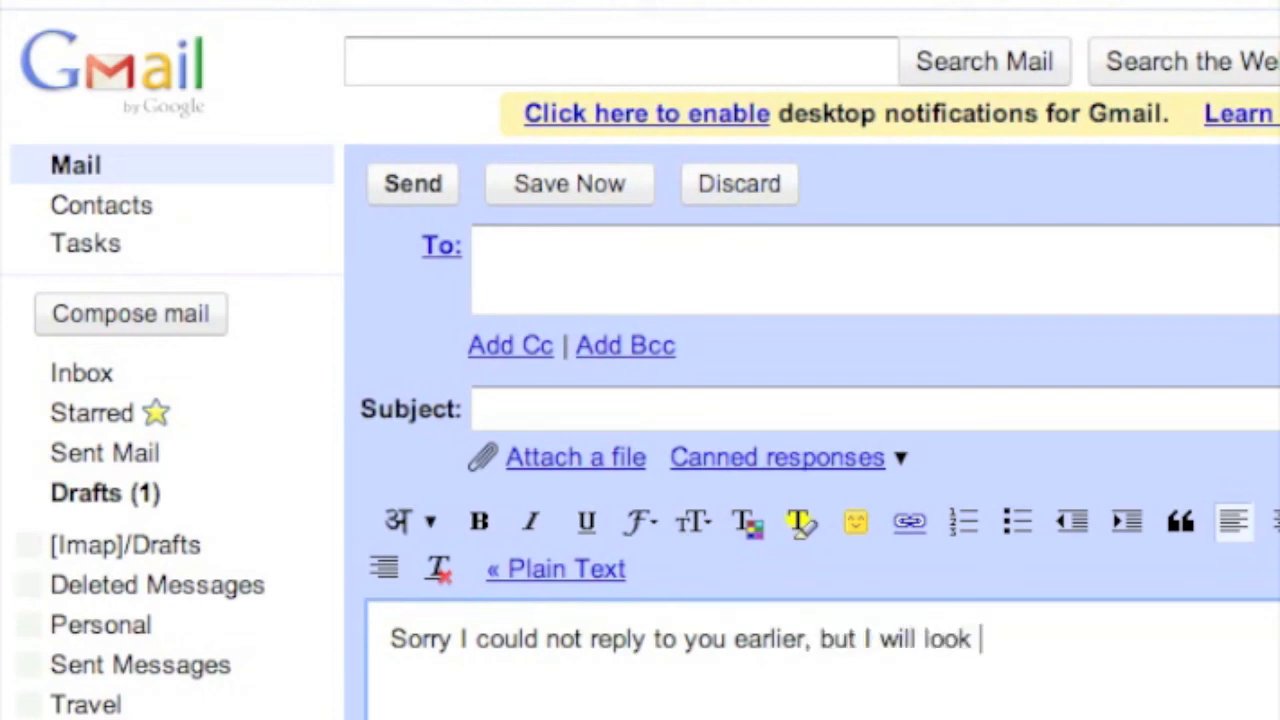
{"action": "type", "text": "into"}
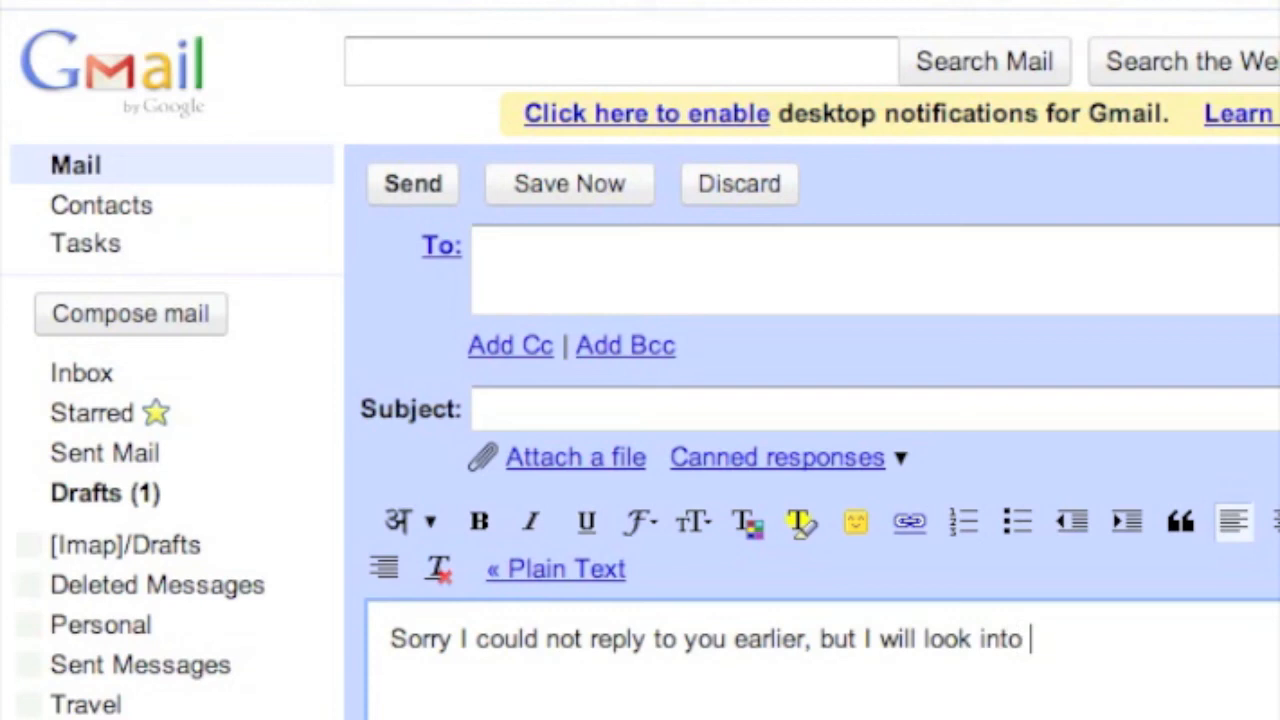
{"action": "type", "text": "the matter."}
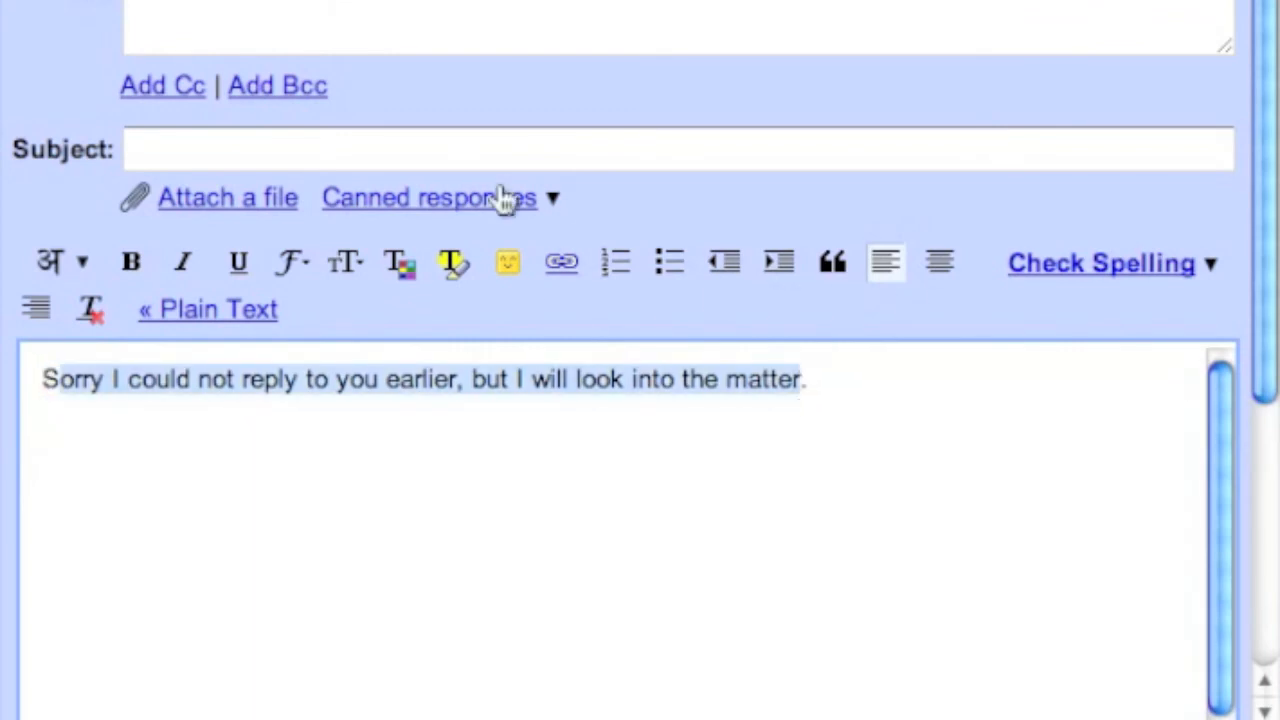
Step: Save the body text as a new canned response named 'sorry late reply'
{"action": "left_click", "coordinate": [430, 198]}
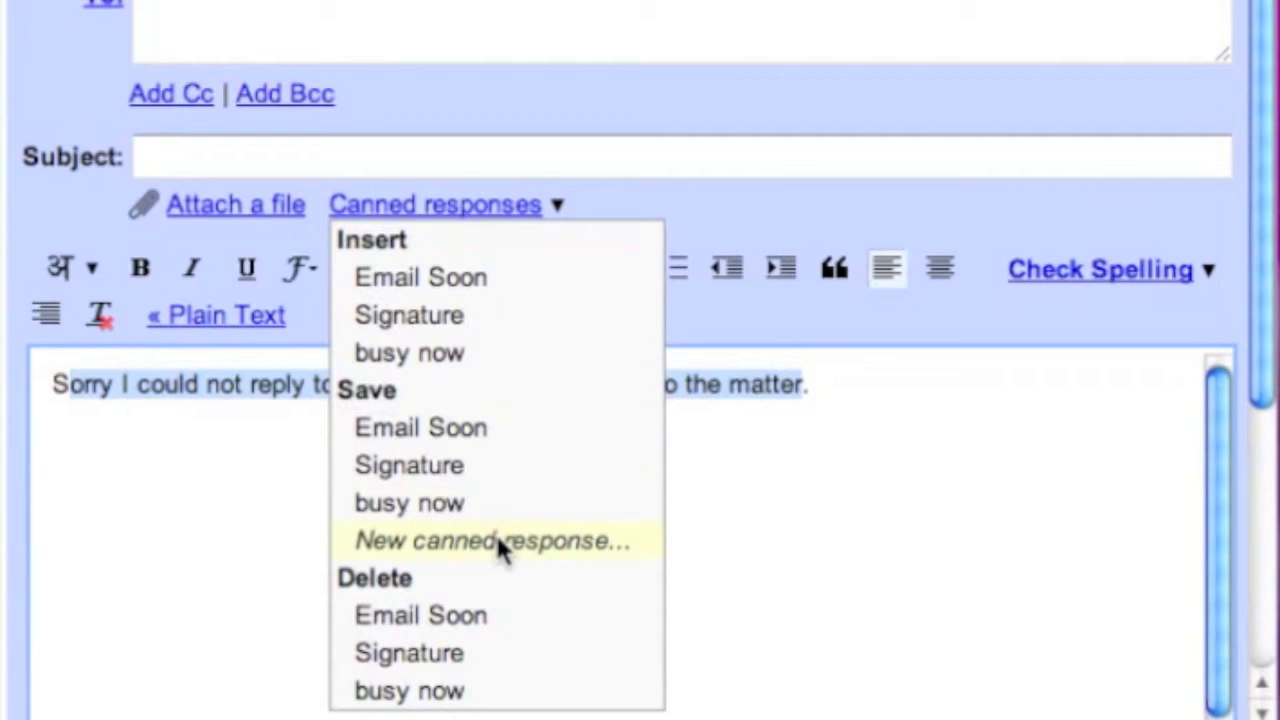
{"action": "left_click", "coordinate": [490, 540]}
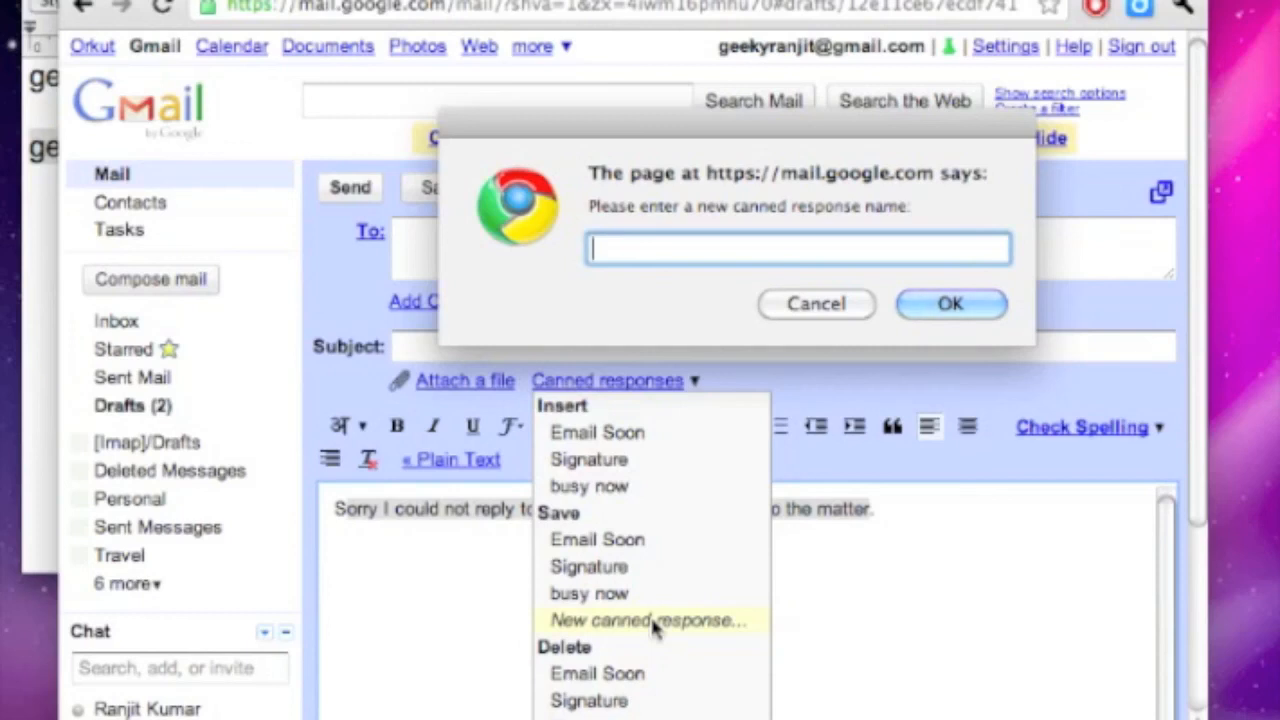
{"action": "type", "text": "sorry late reply"}
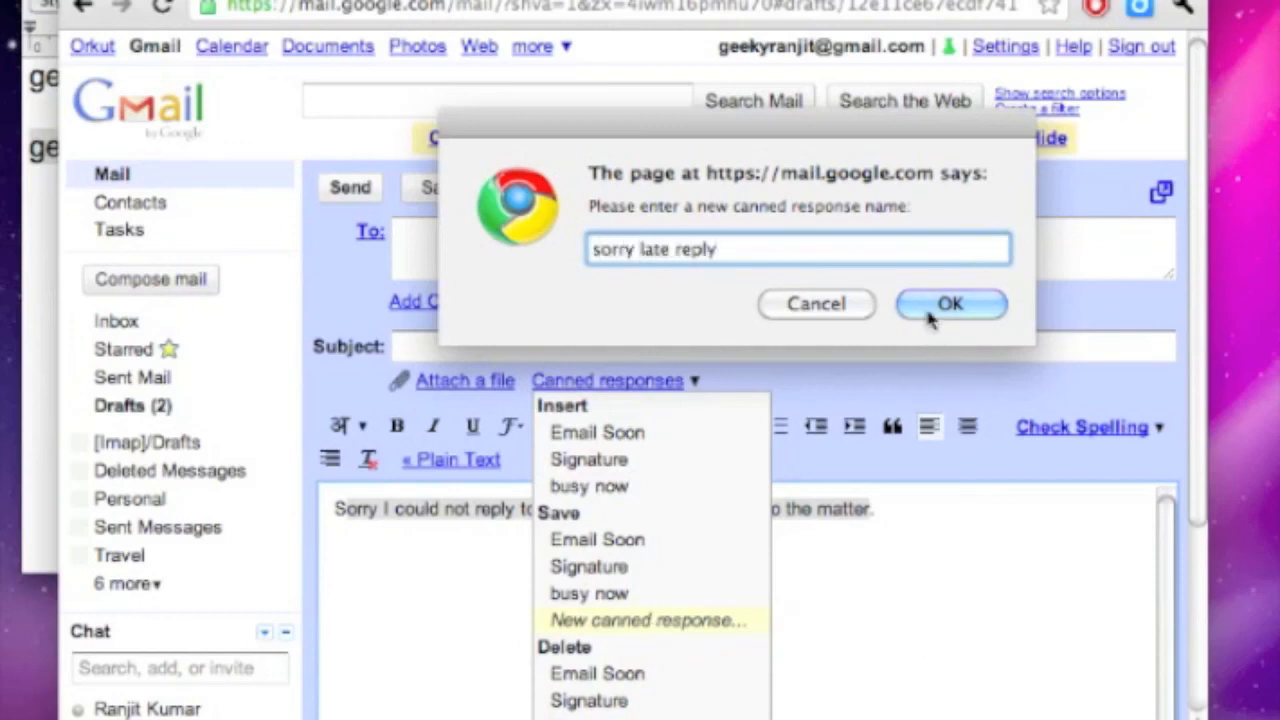
{"action": "left_click", "coordinate": [950, 304]}
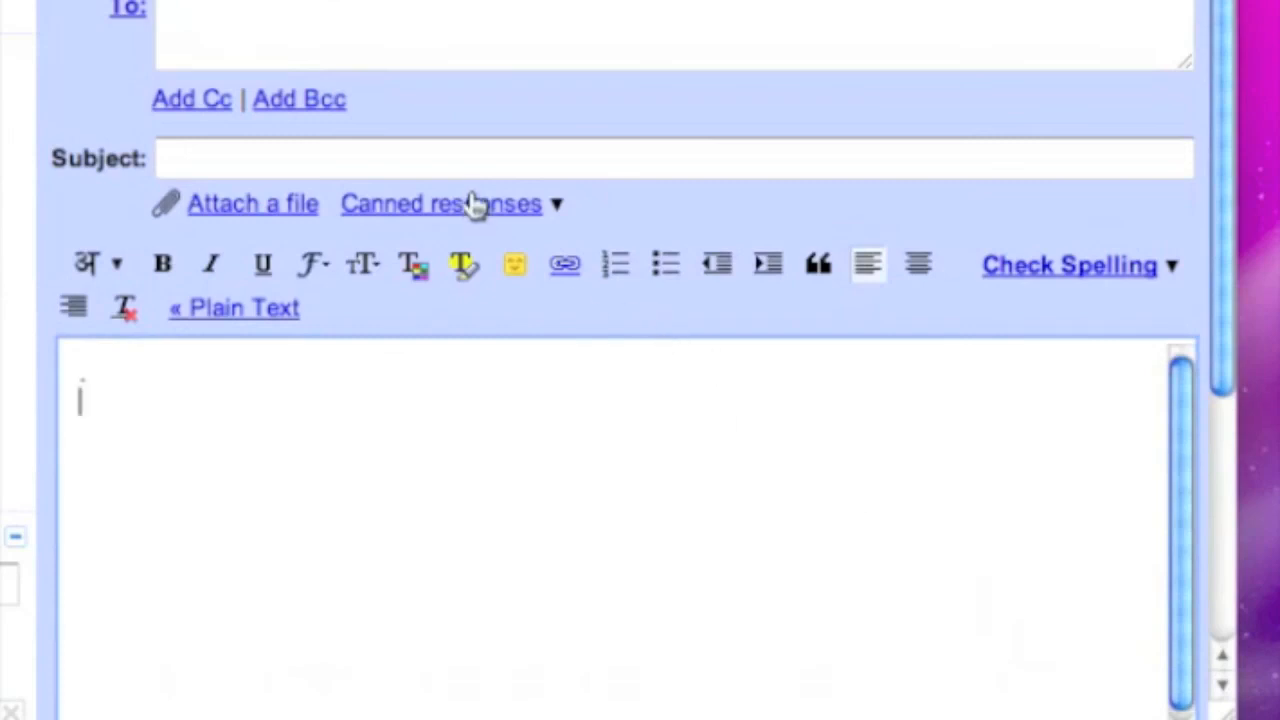
{"action": "mouse_move", "coordinate": [488, 336]}
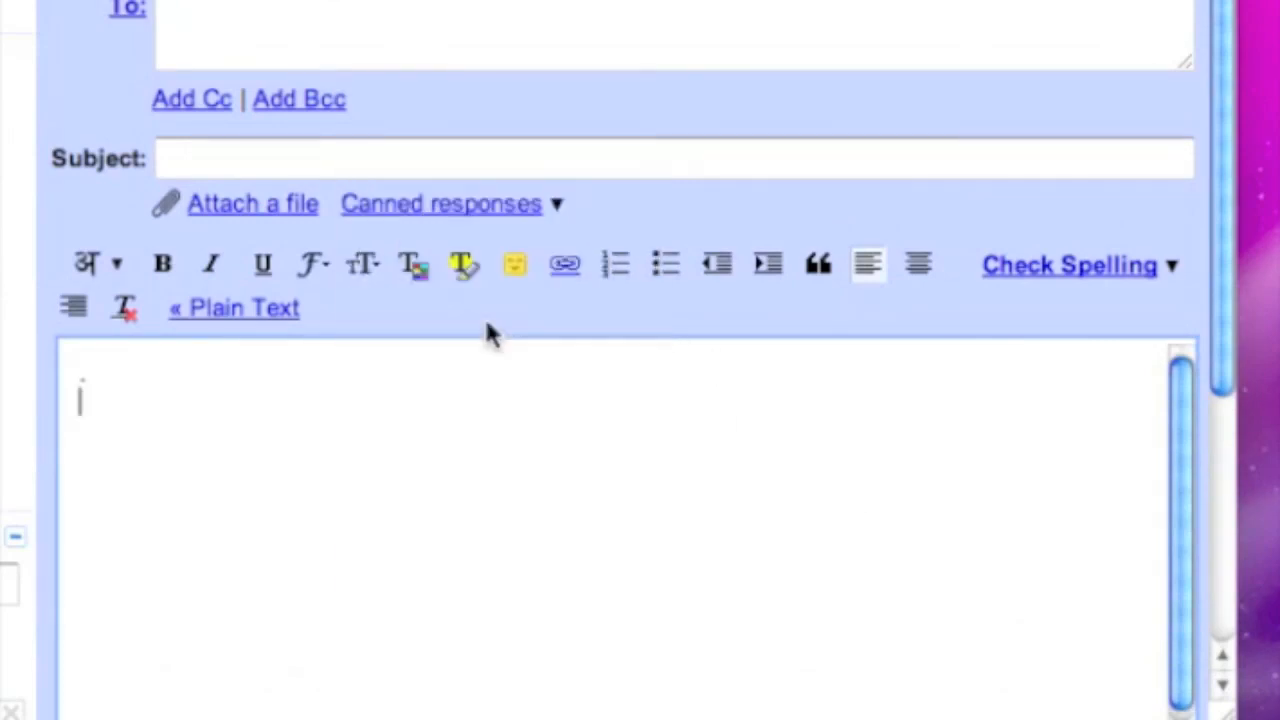
Step: Insert the 'sorry late reply' text into the body and add the signature below it
{"action": "type", "text": "Sorry I could not reply to you earlier, but I will look into the matter."}
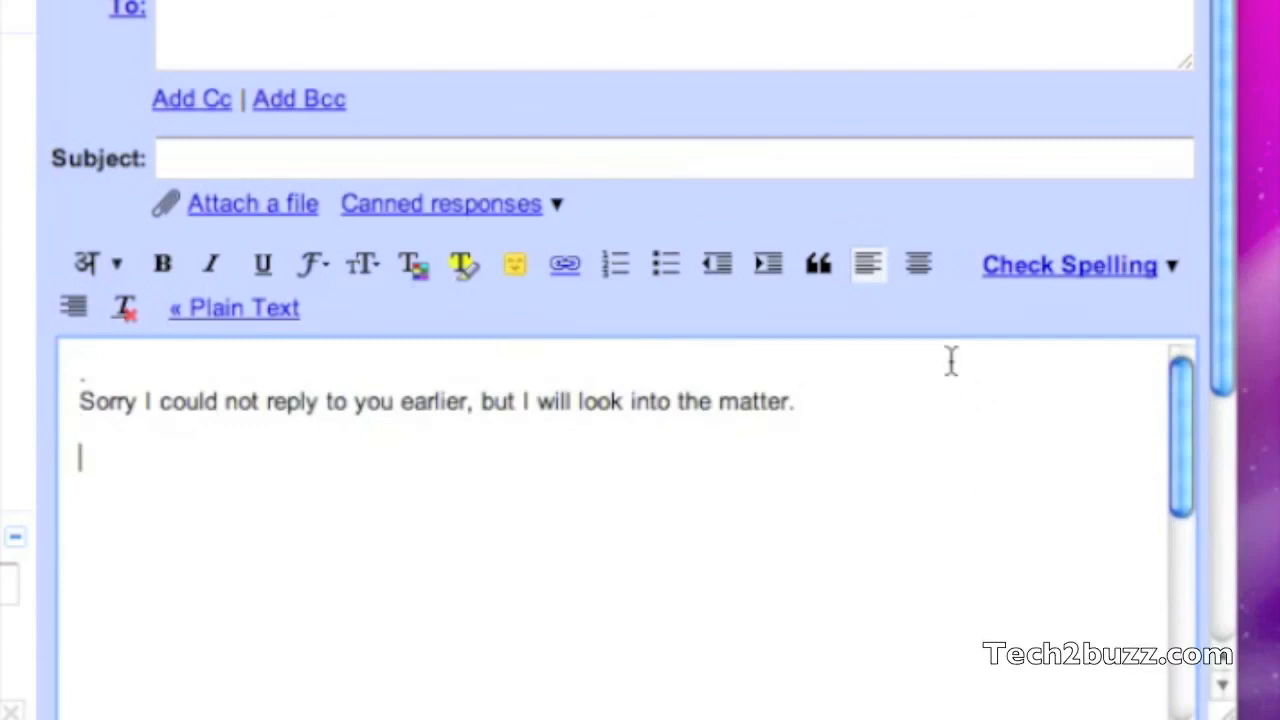
{"action": "left_click", "coordinate": [440, 204]}
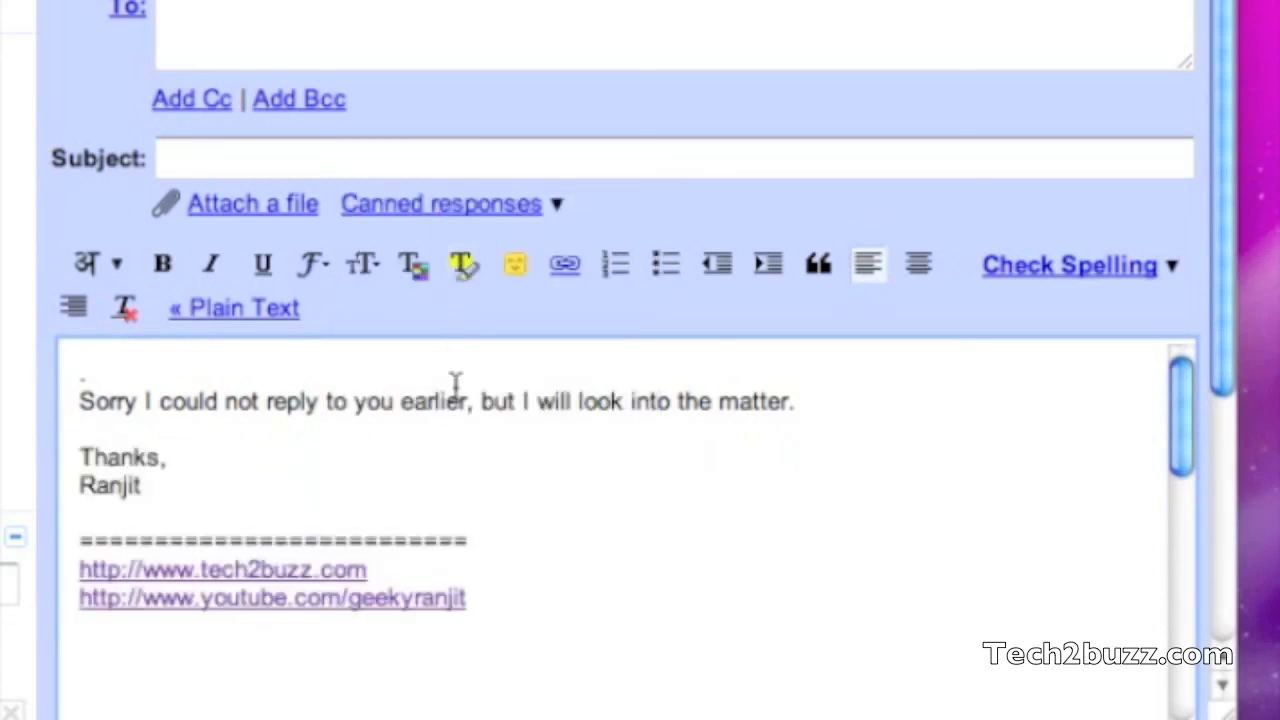
{"action": "mouse_move", "coordinate": [572, 540]}
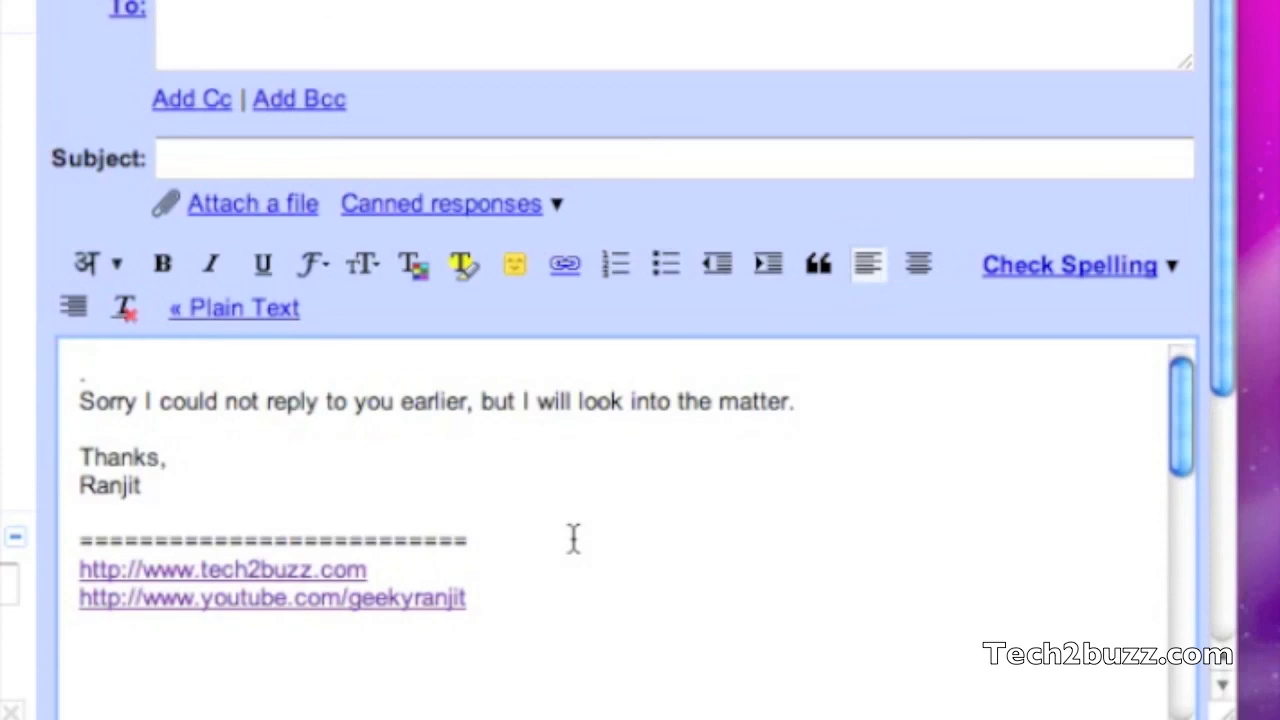
{"action": "mouse_move", "coordinate": [484, 374]}
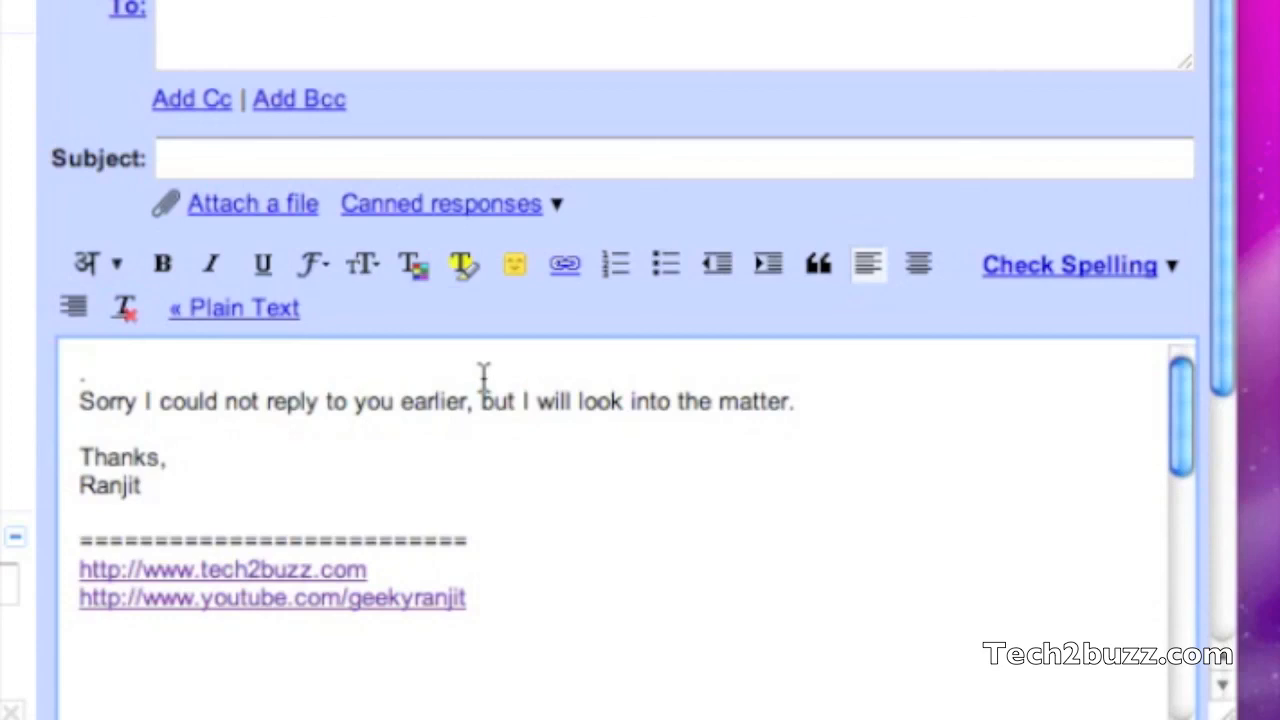